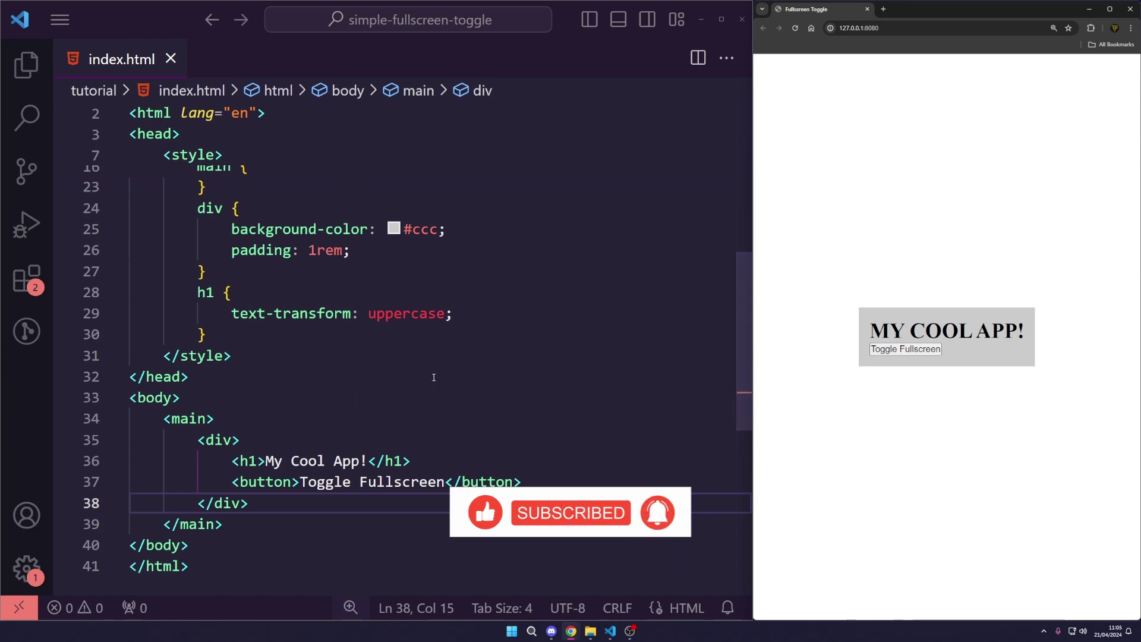
- Give the div wrapping the heading and button the attribute id="fullscreen_el"
scroll(up, 3)
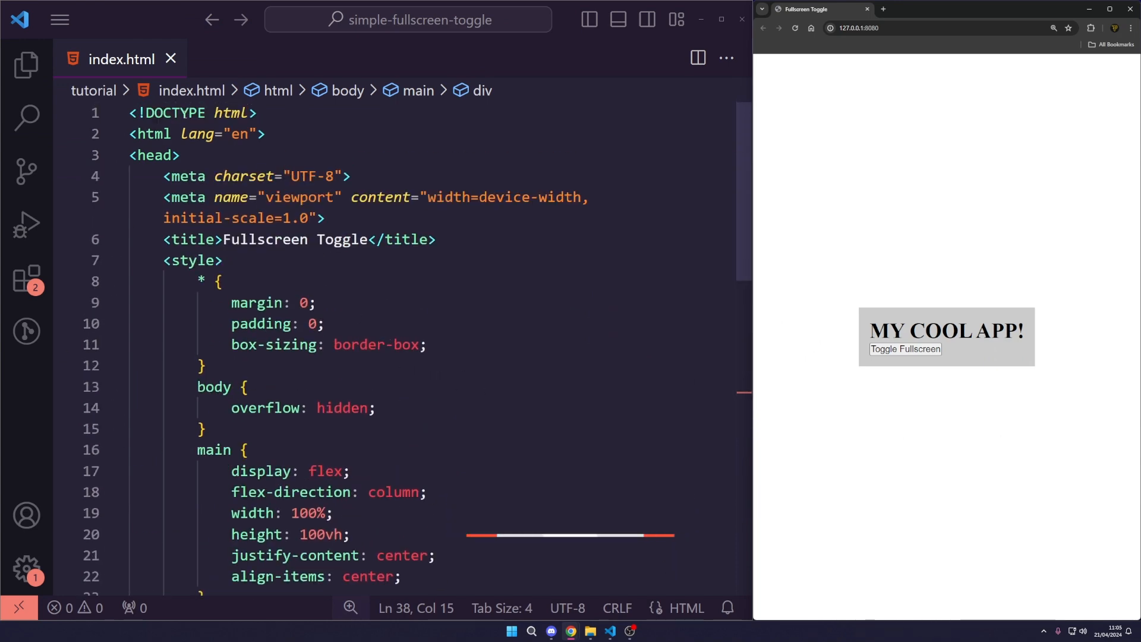
click(226, 260)
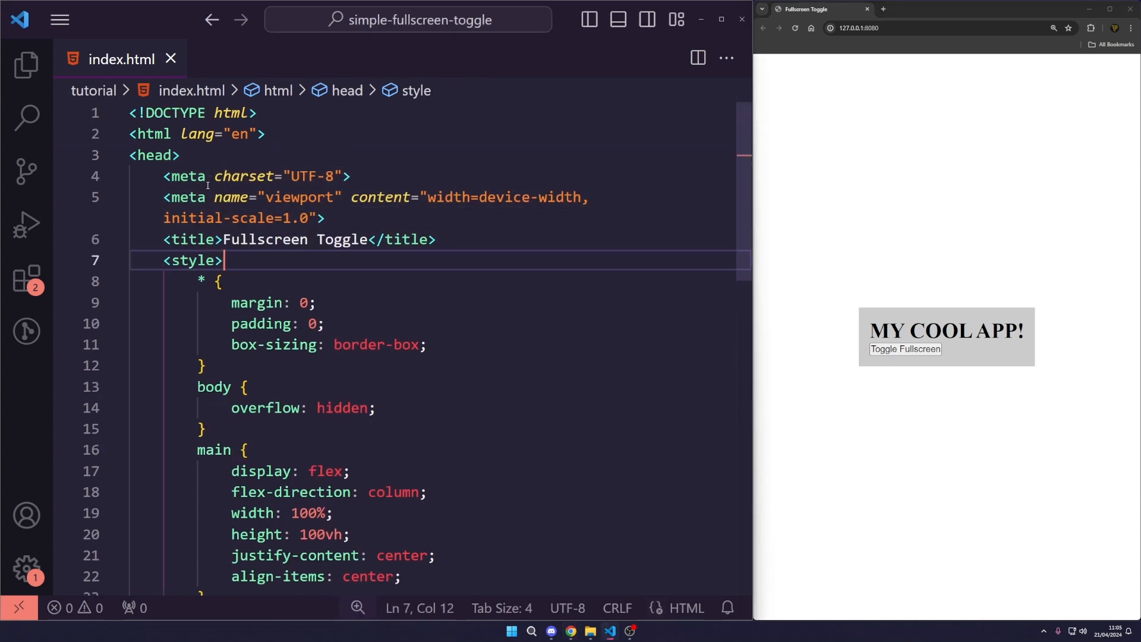
click(437, 240)
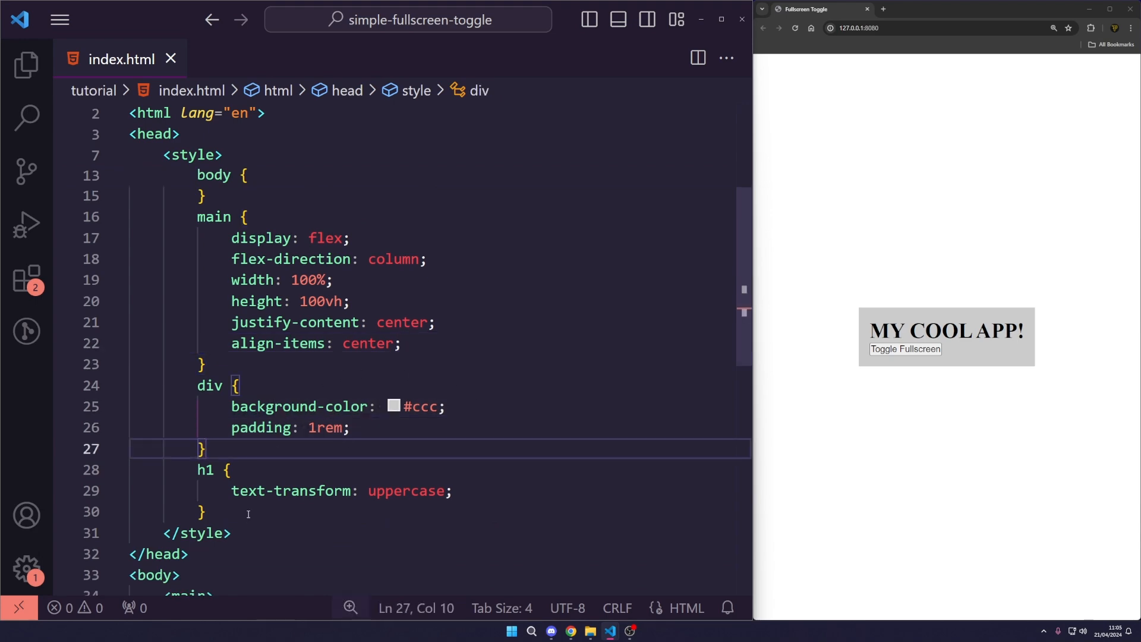
scroll(up, 3)
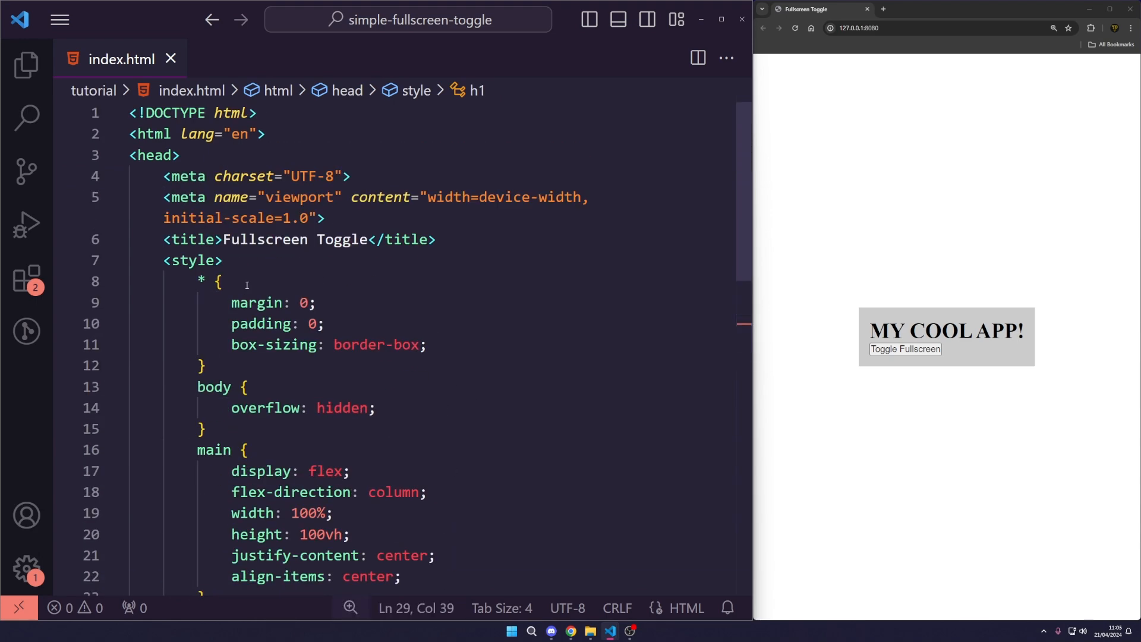
scroll(down, 3)
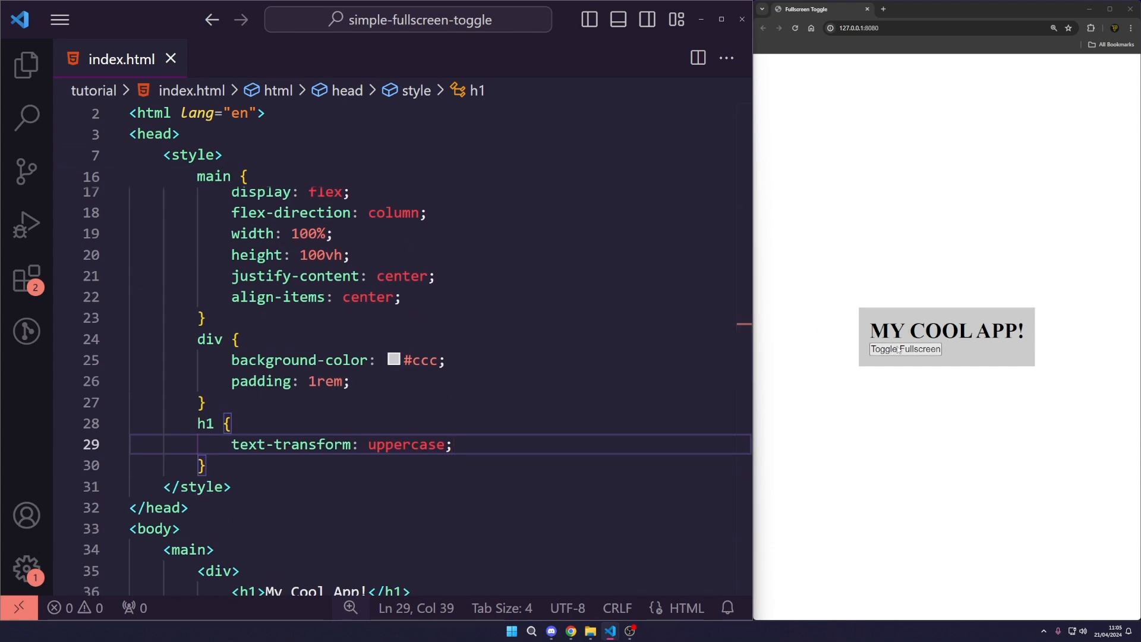
mouse_move(509, 343)
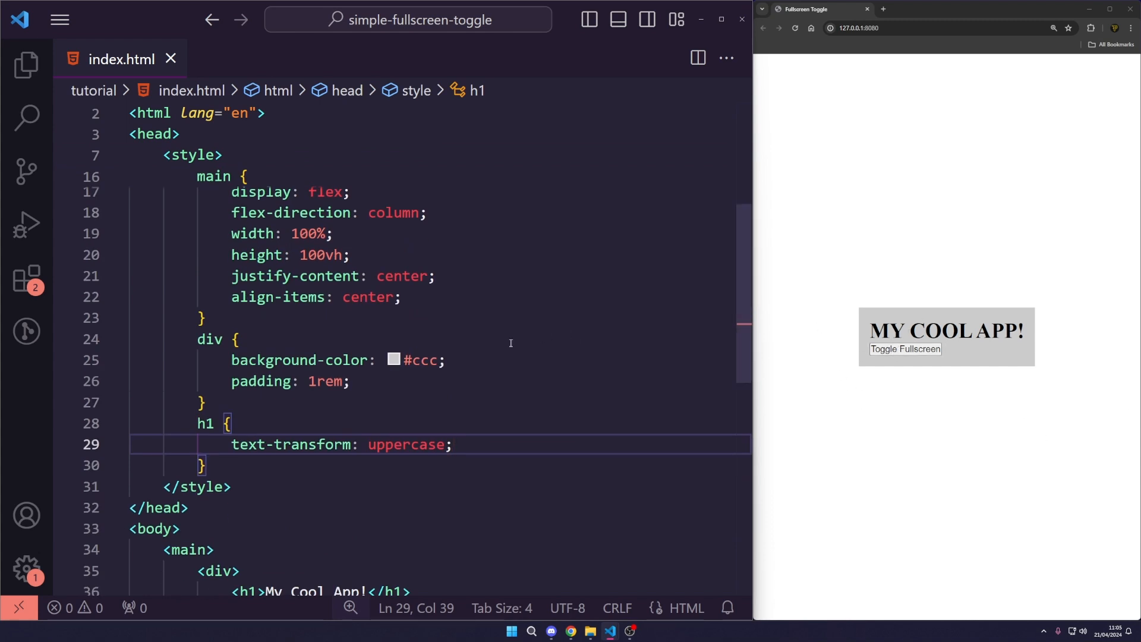
scroll(down, 3)
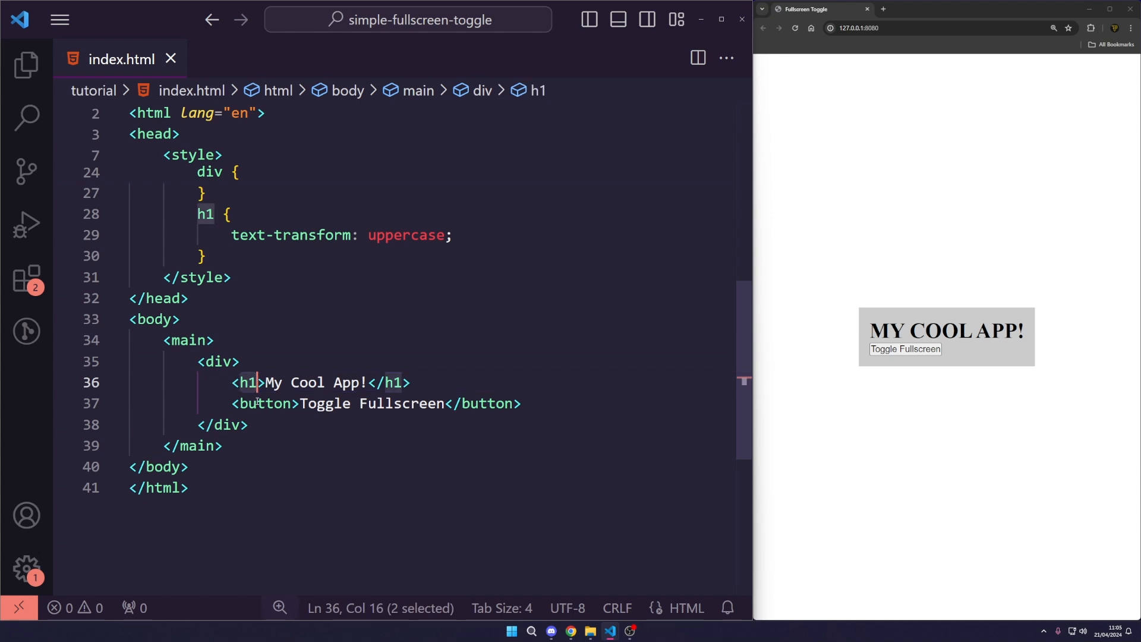
click(230, 362)
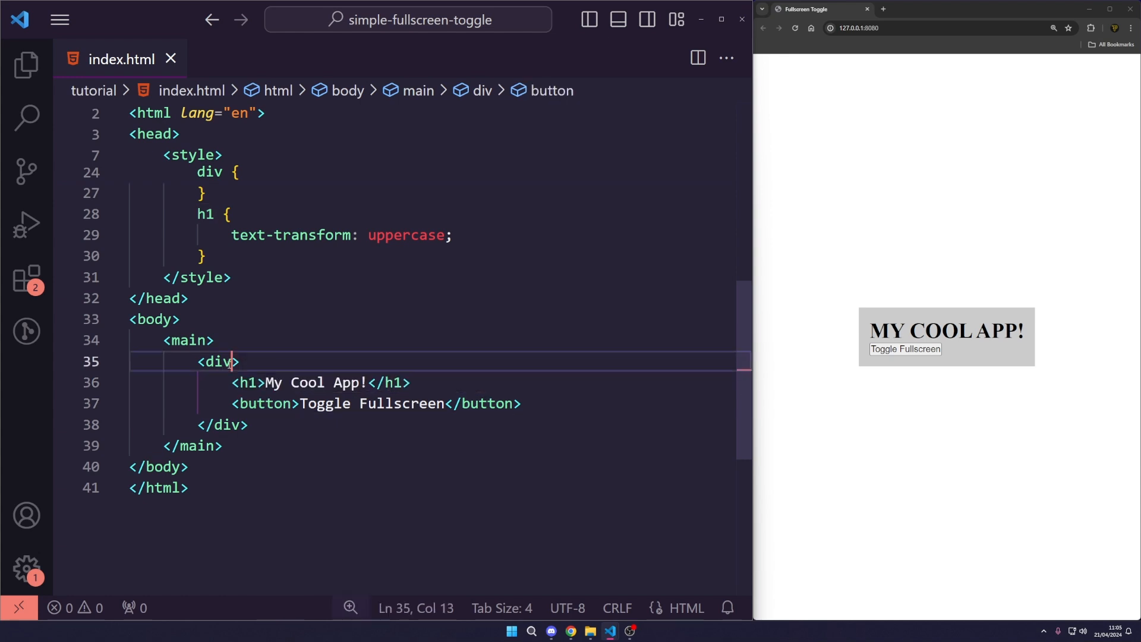
text(id="")
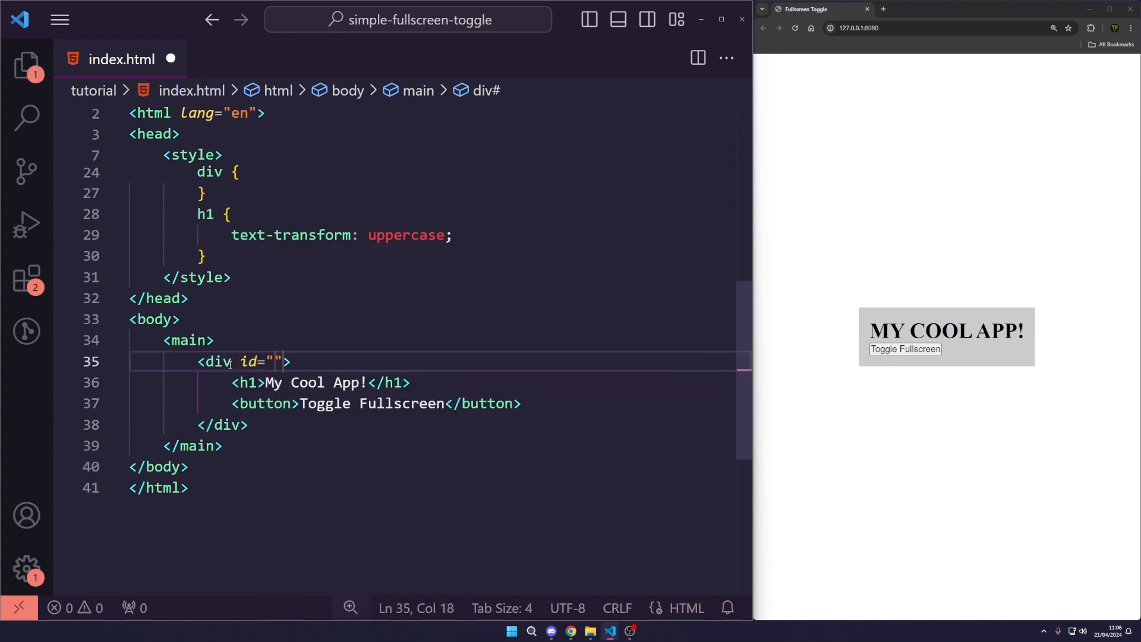
text(fullscreen_el)
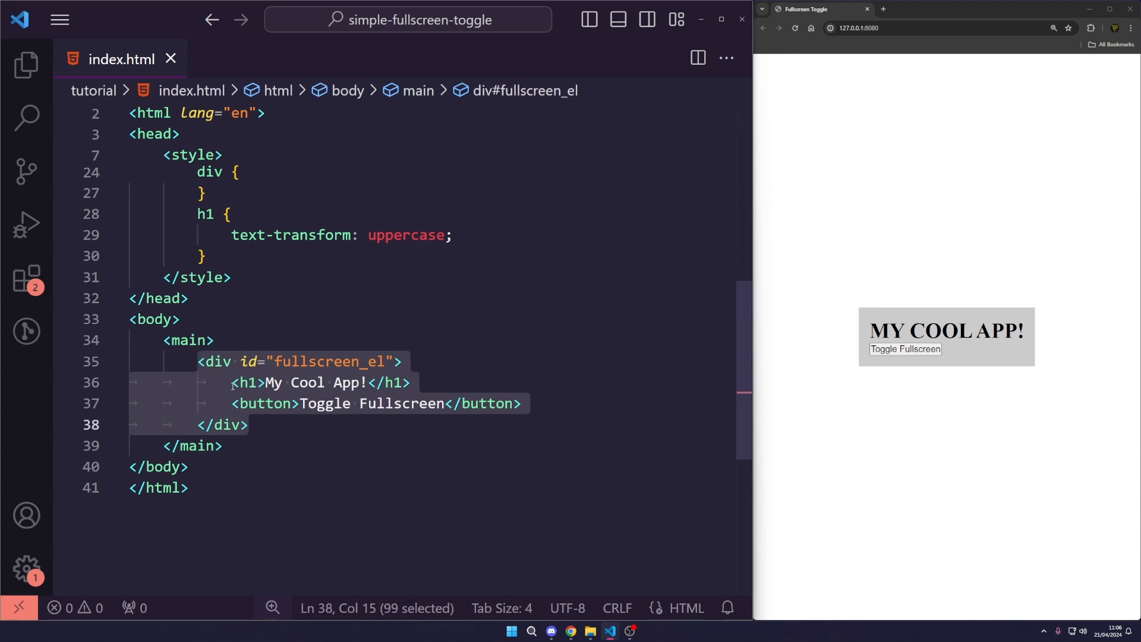
mouse_move(247, 362)
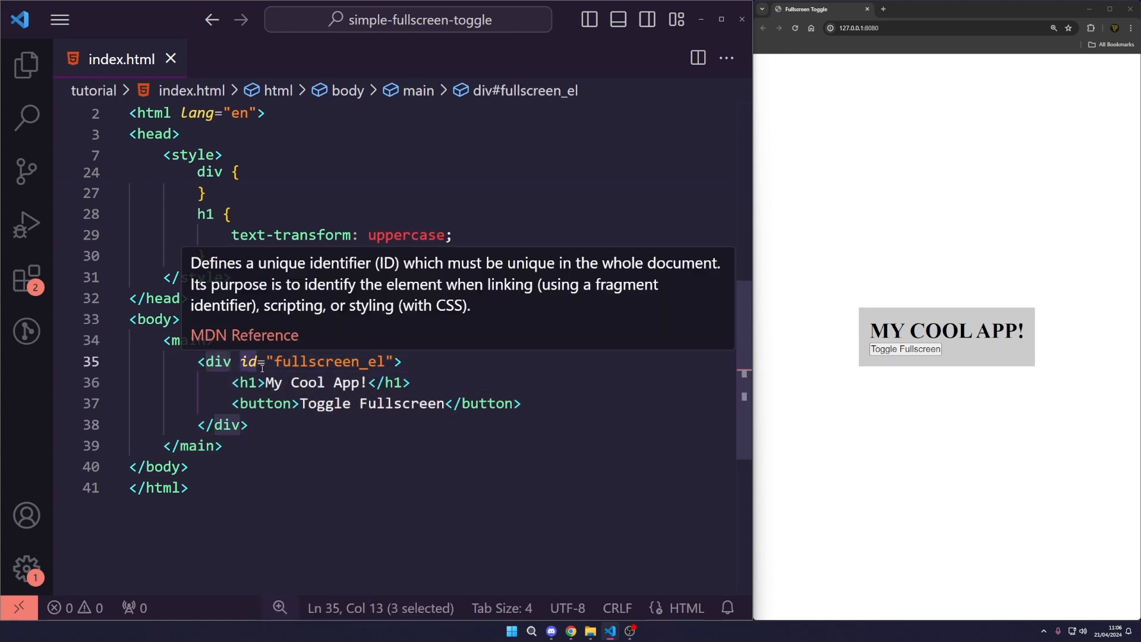
click(250, 424)
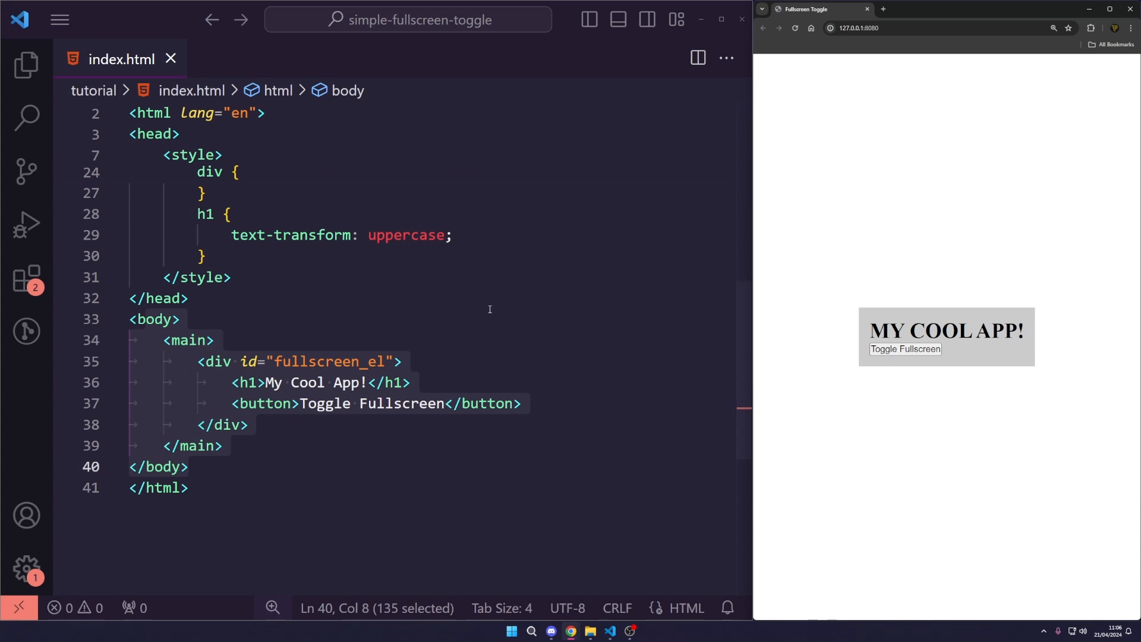
- Add a script block below </main> with const toggle = document.querySelector('button')
text(script>)
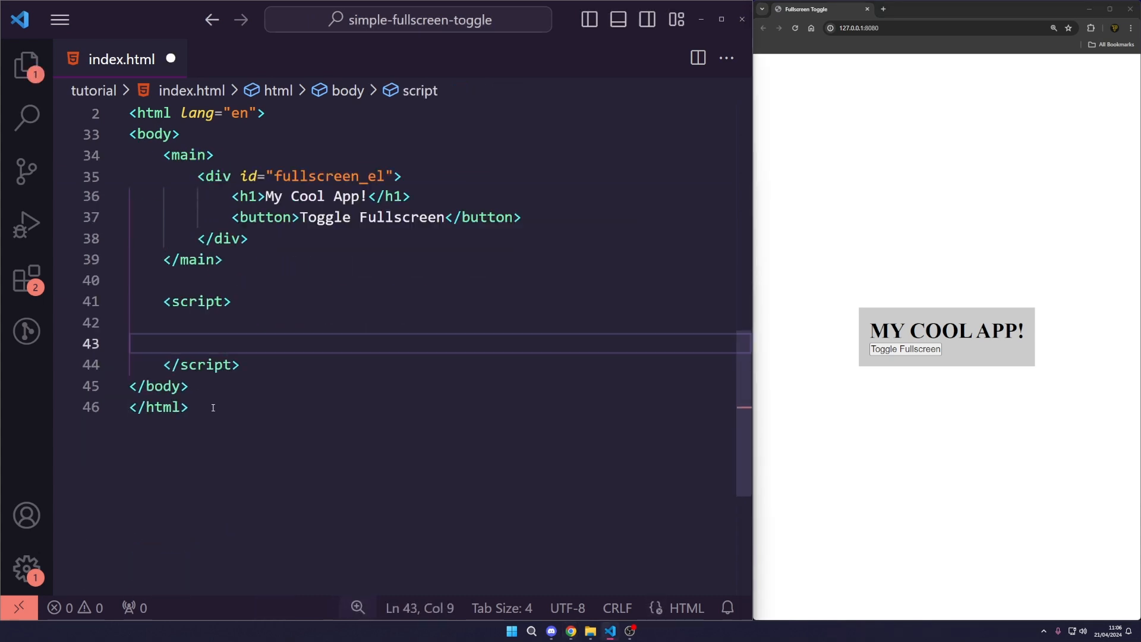
text(const)
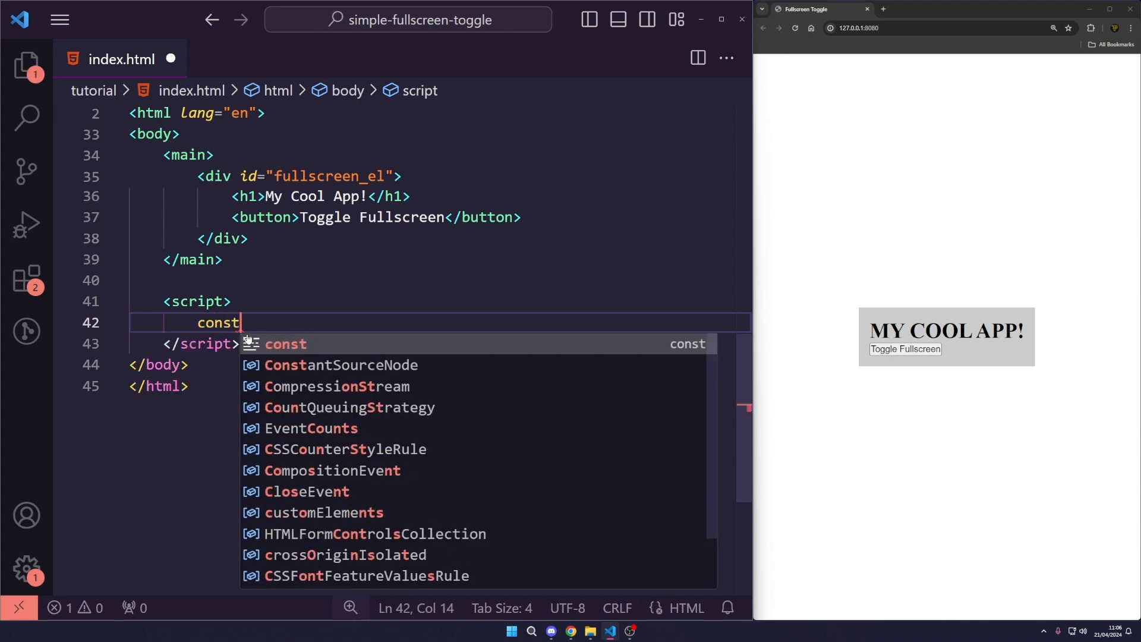
text(toglge)
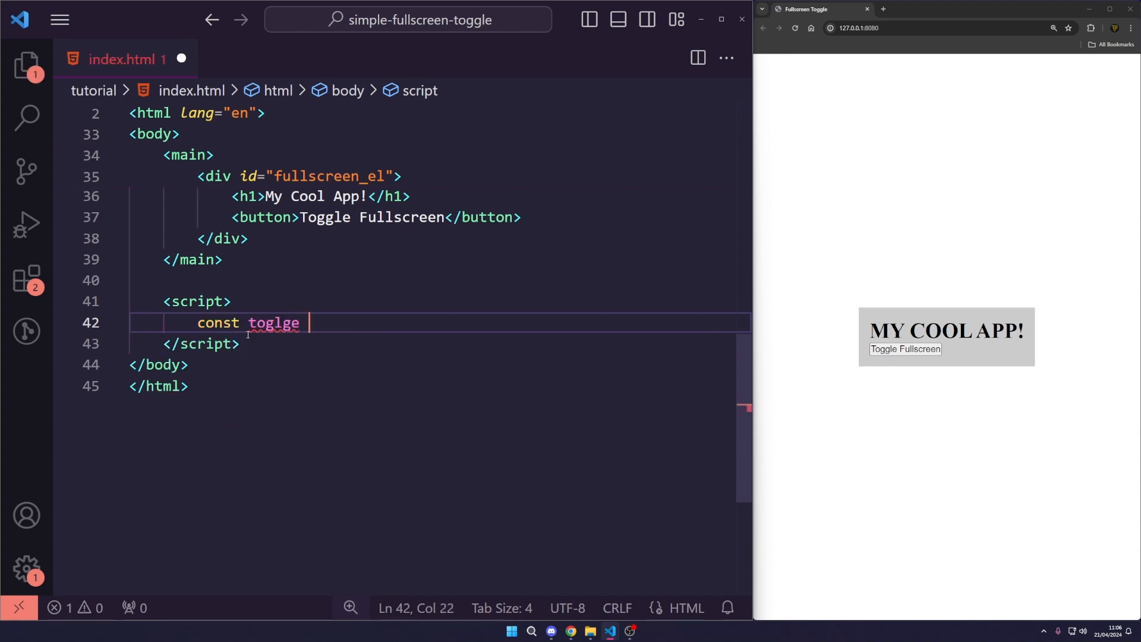
text(oggle =)
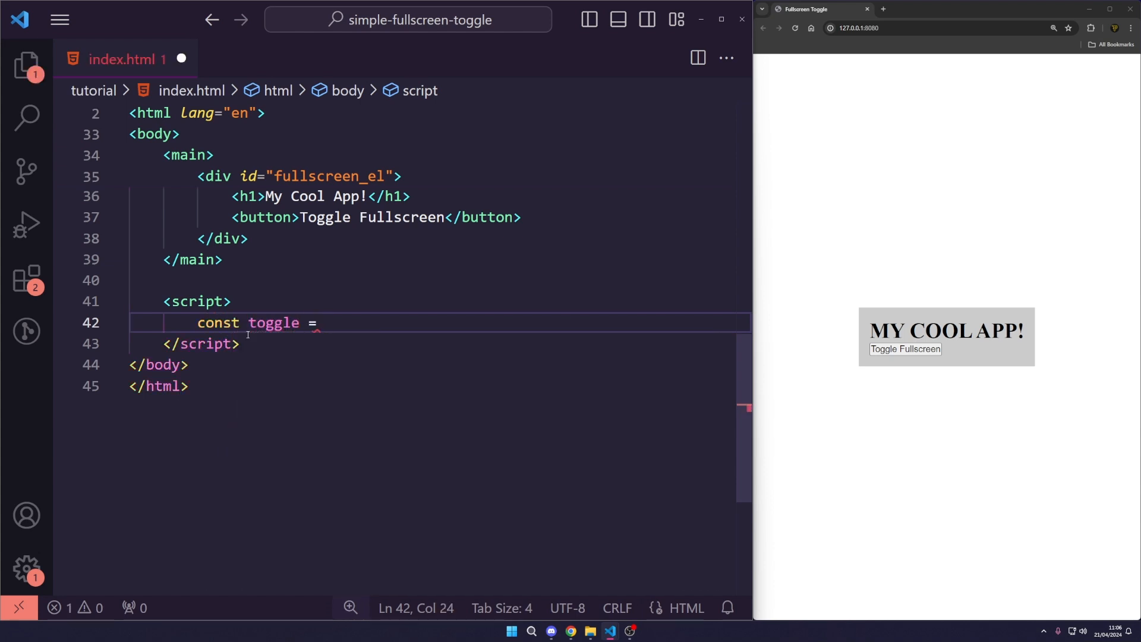
text(document.)
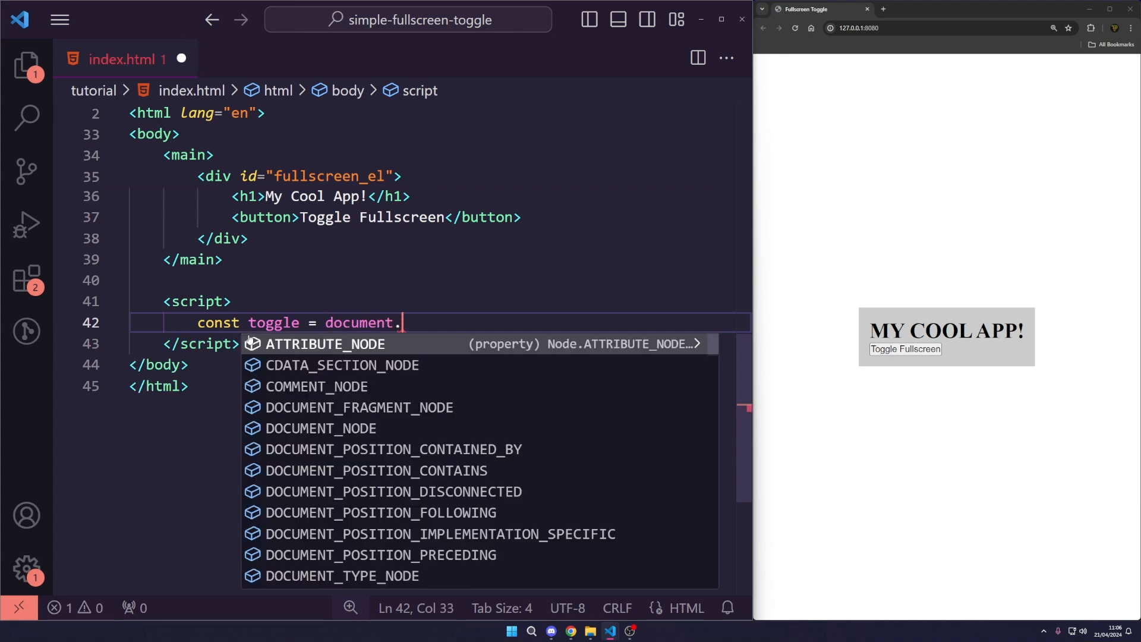
text(querySelector('burt')
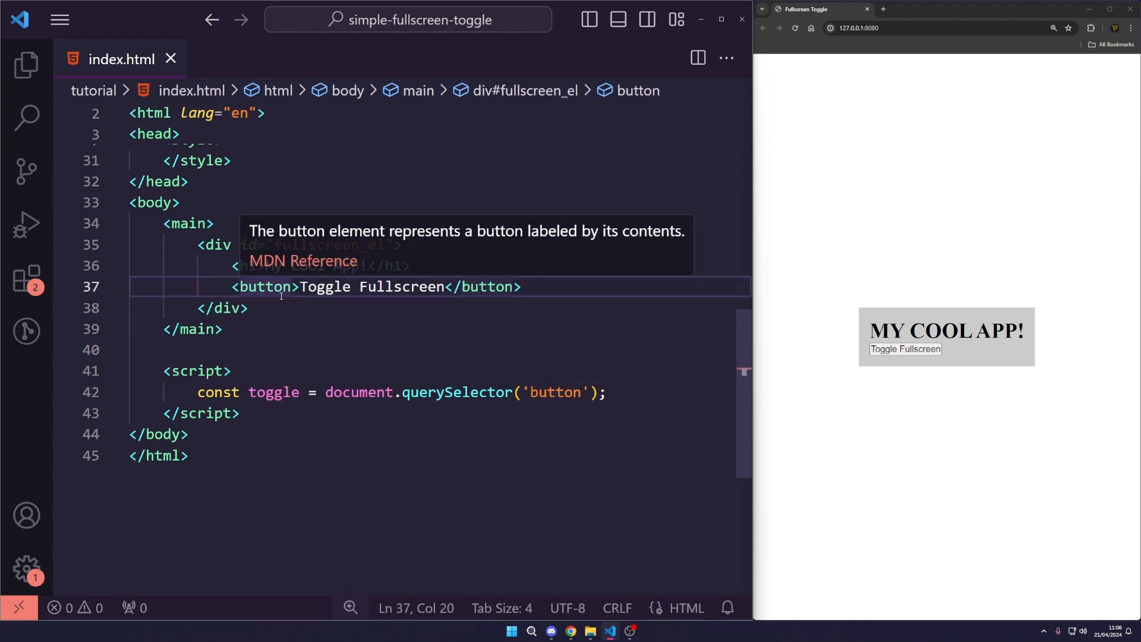
- Remove the stray class attribute from the button and return to the toggle line's end
text(cvlas)
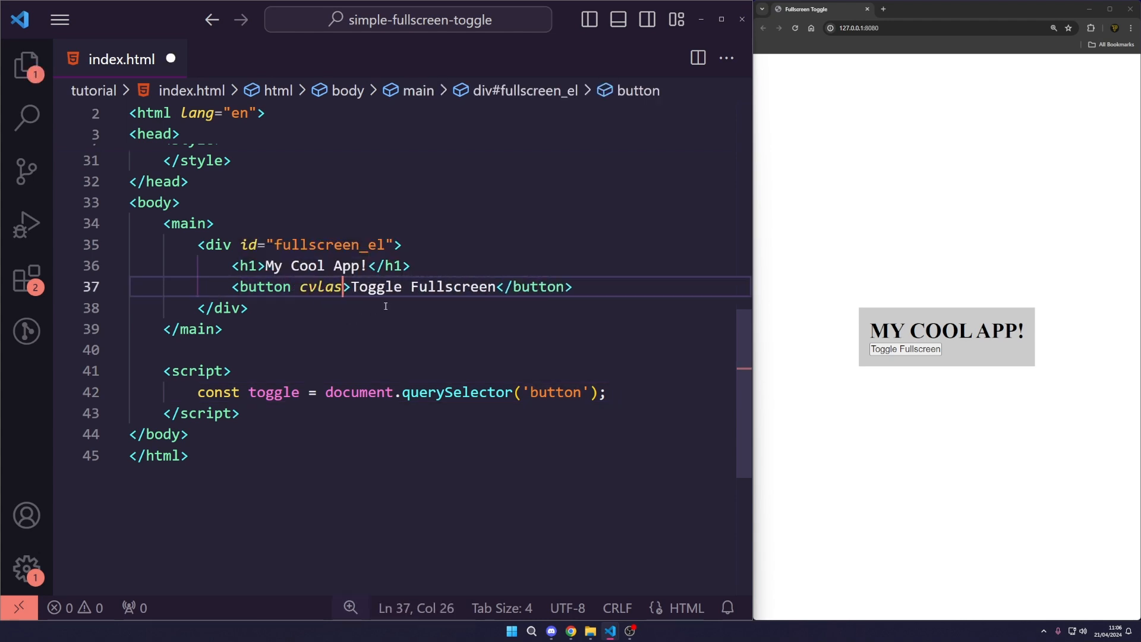
key(Backspace)
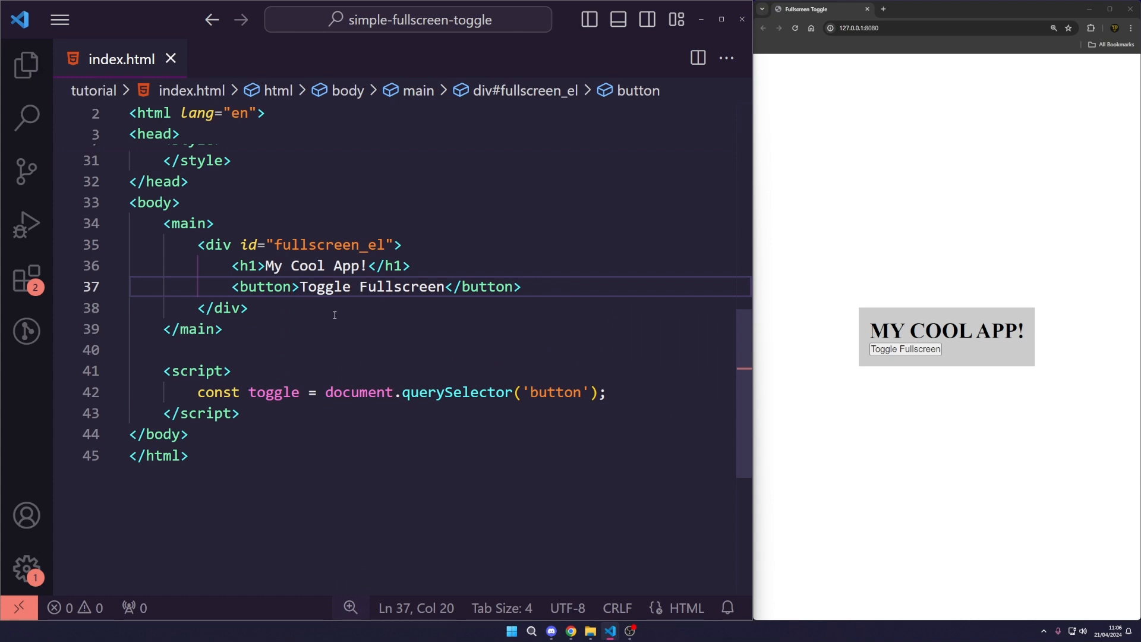
double_click(263, 286)
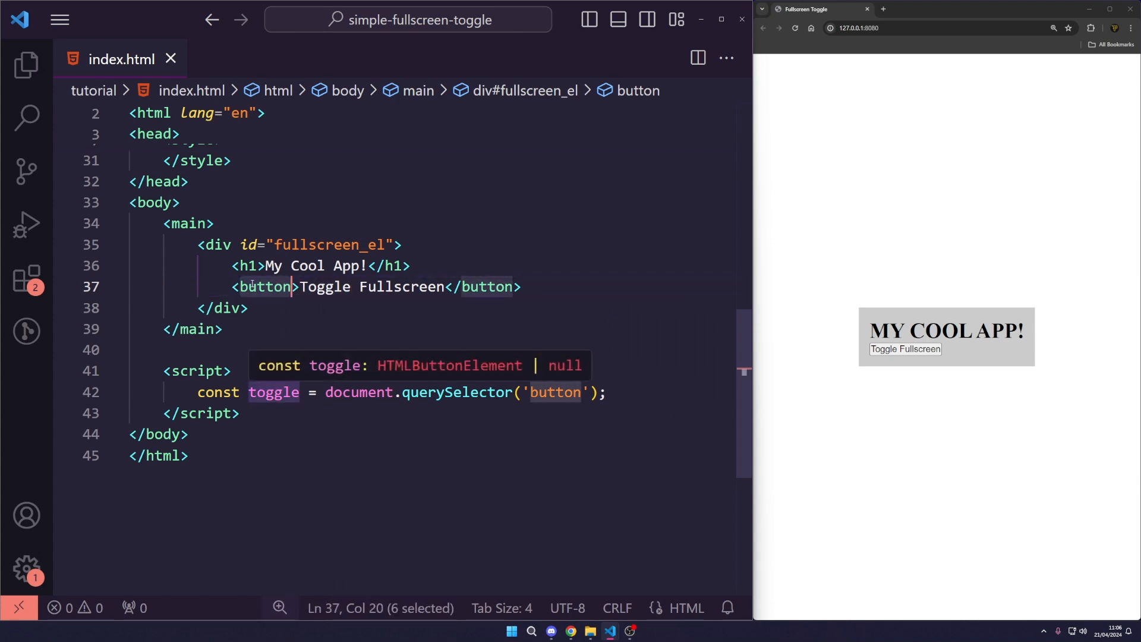
click(557, 392)
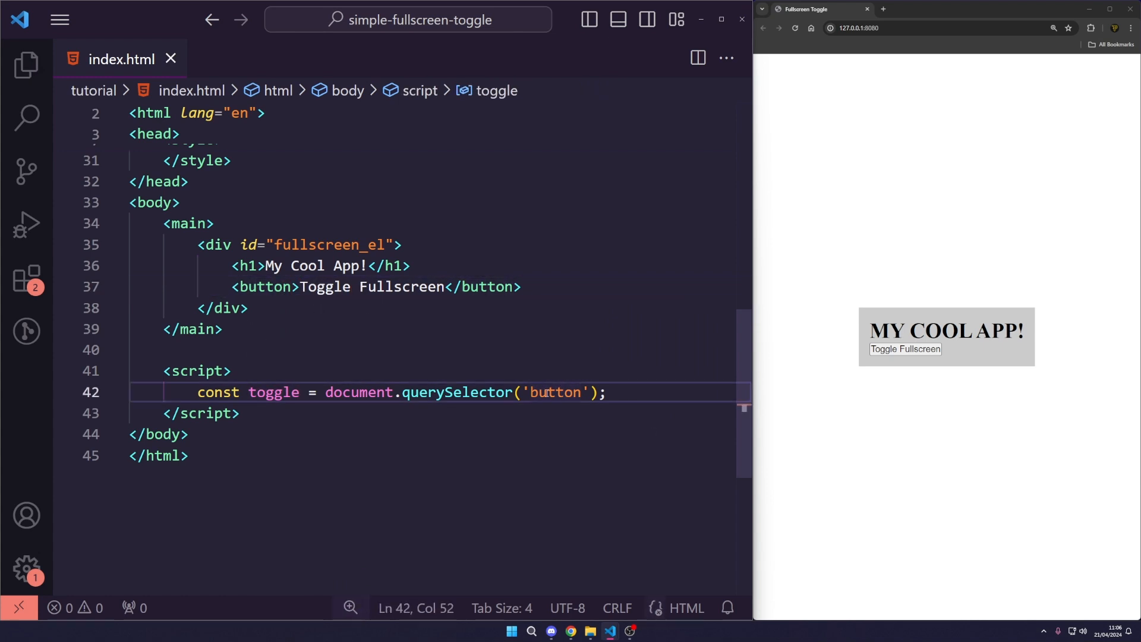
click(619, 392)
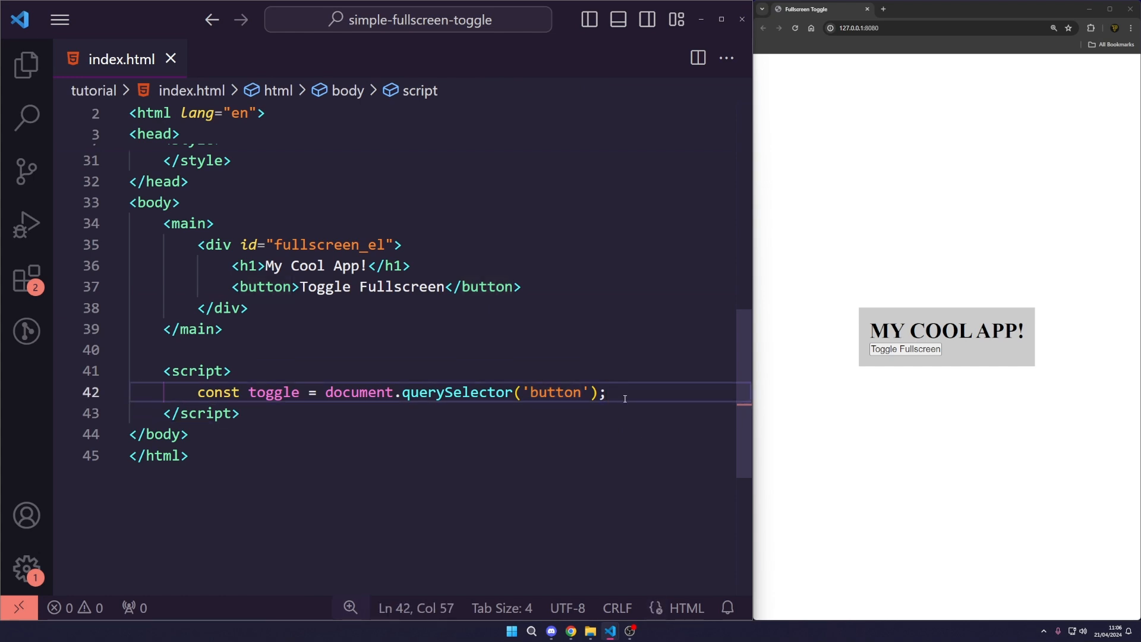
- Attach a 'click' event listener with an arrow-function callback to toggle
text(toggle.addEventListener(')
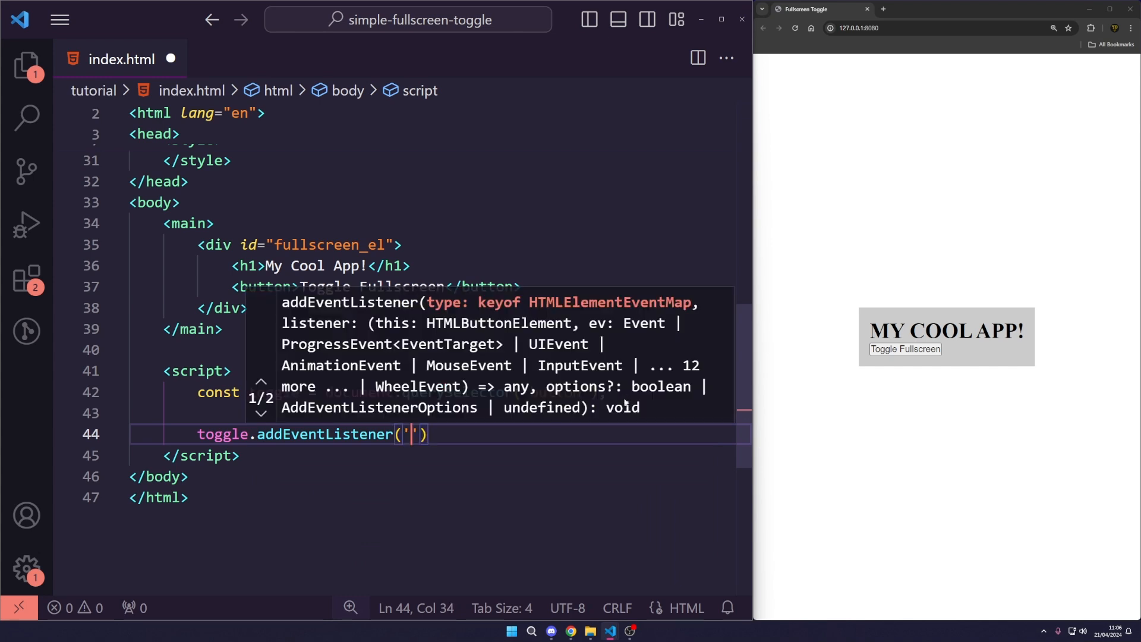
text(click', ()
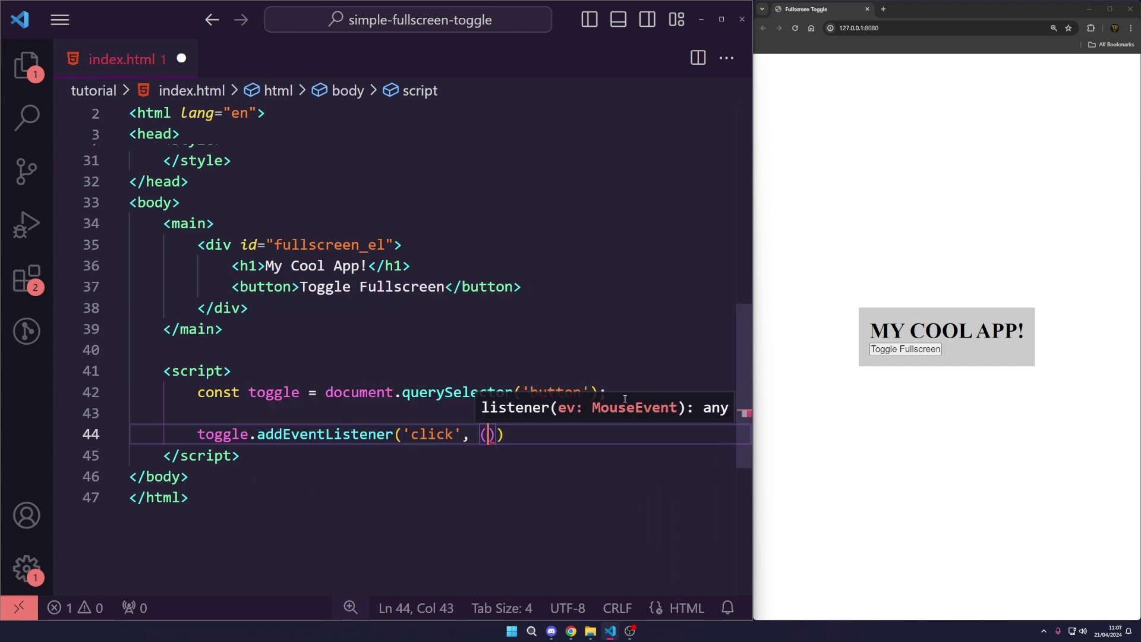
text(() => {)
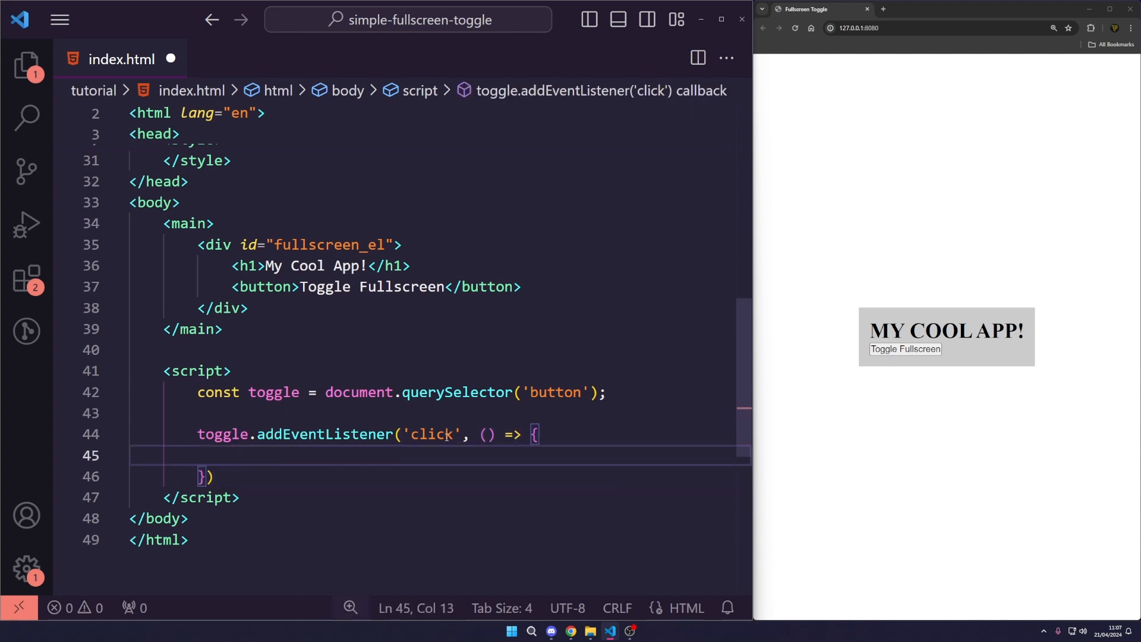
mouse_move(419, 489)
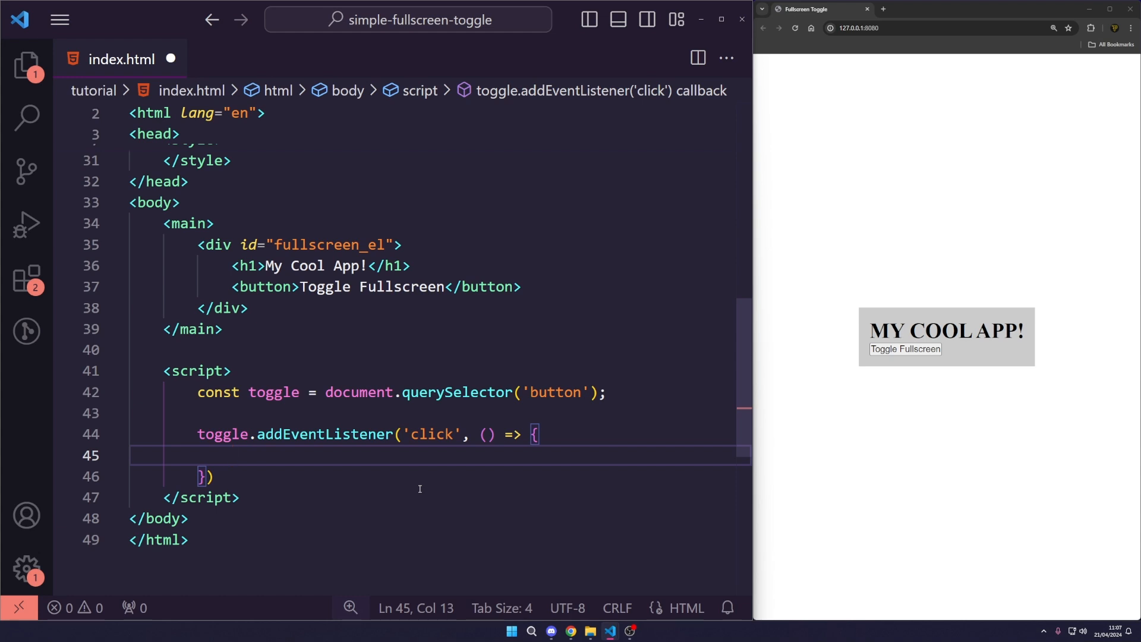
mouse_move(392, 455)
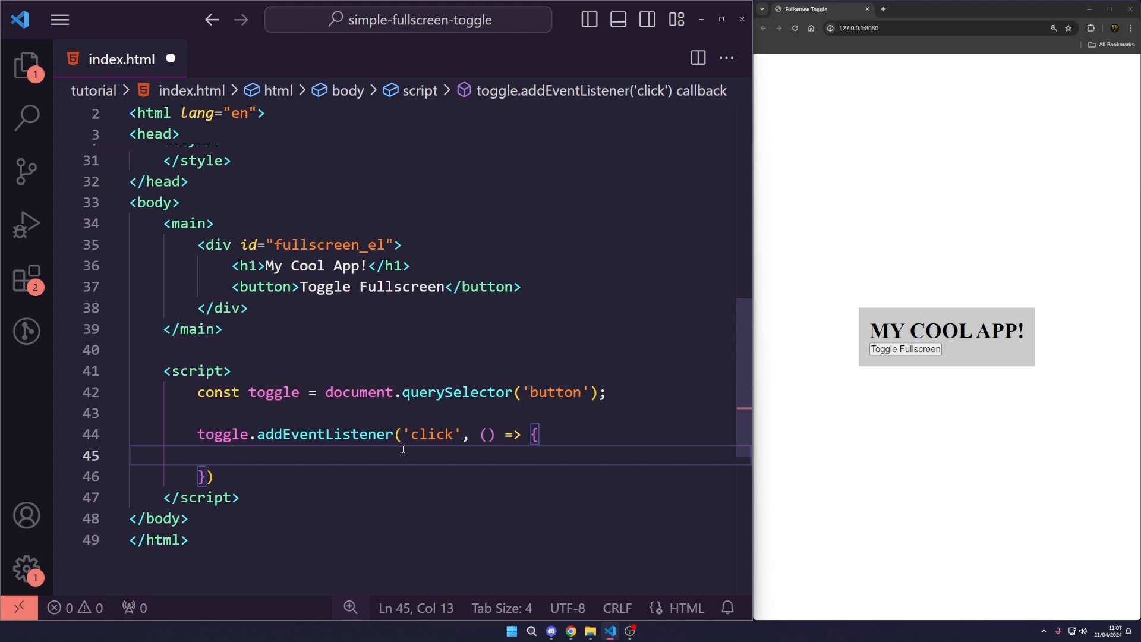
- Make the callback call document.documentElement.requestFullscreen()
text(document.)
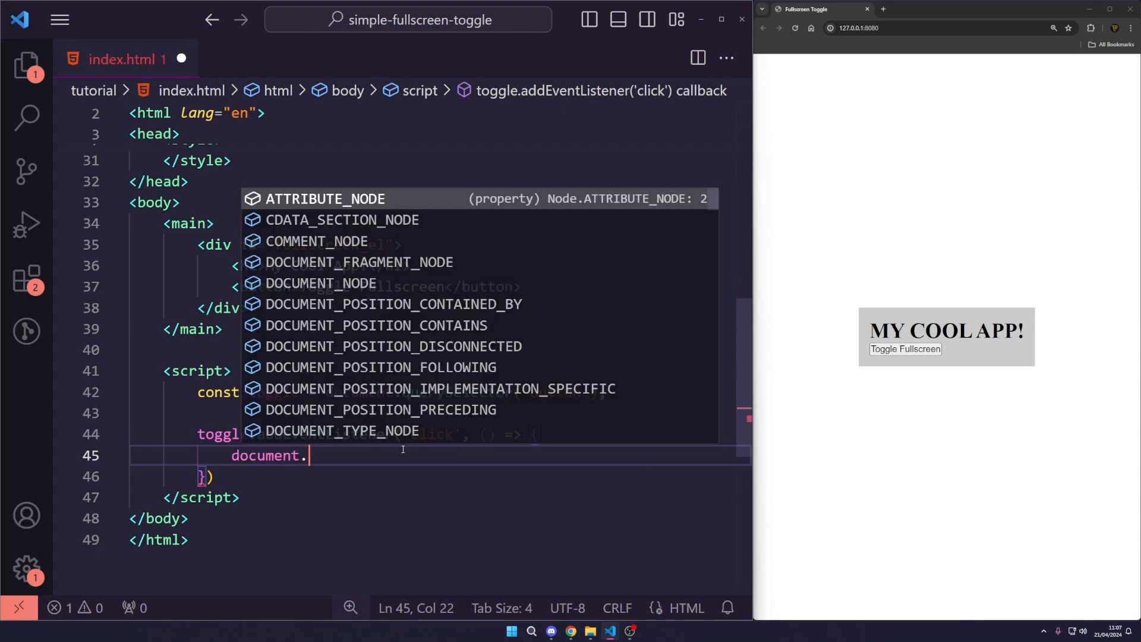
key(Escape)
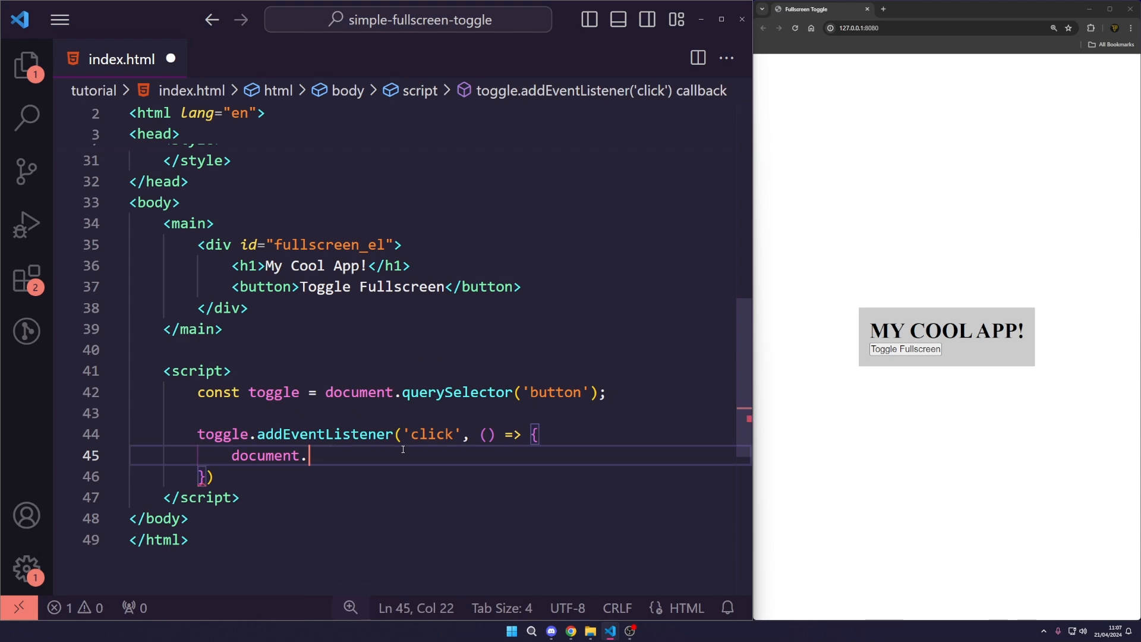
text(docume)
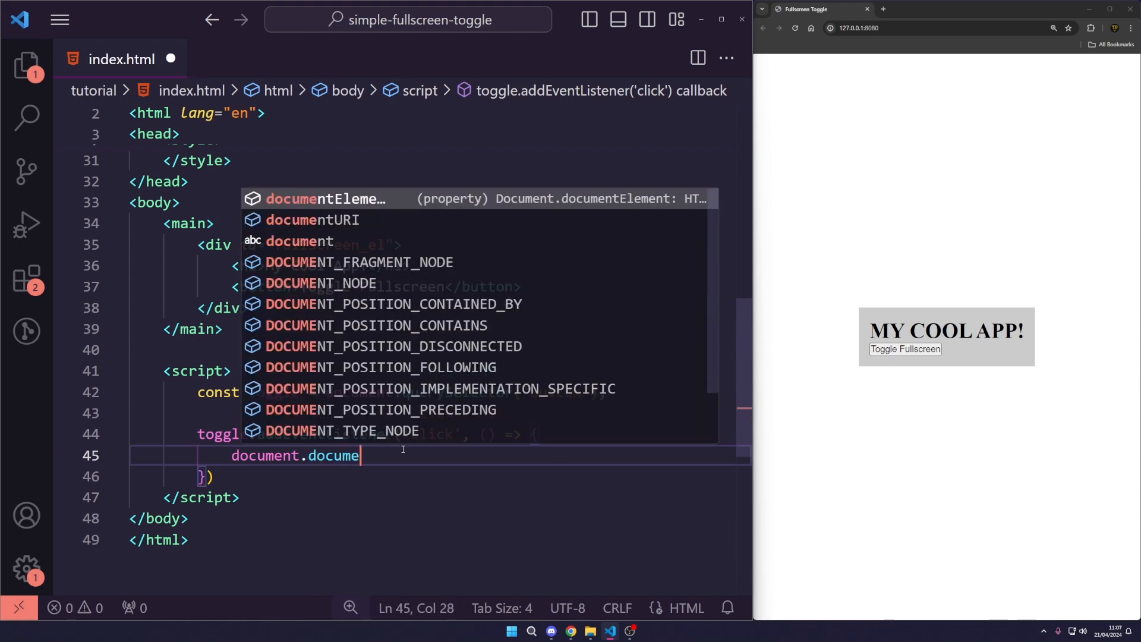
text(ment)
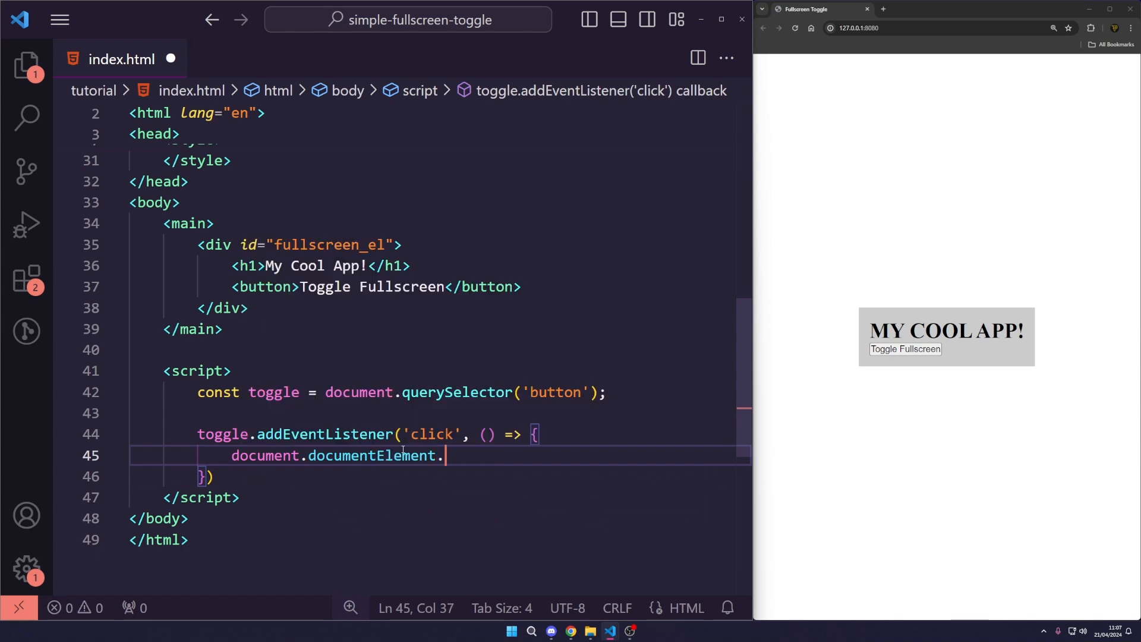
text(.)
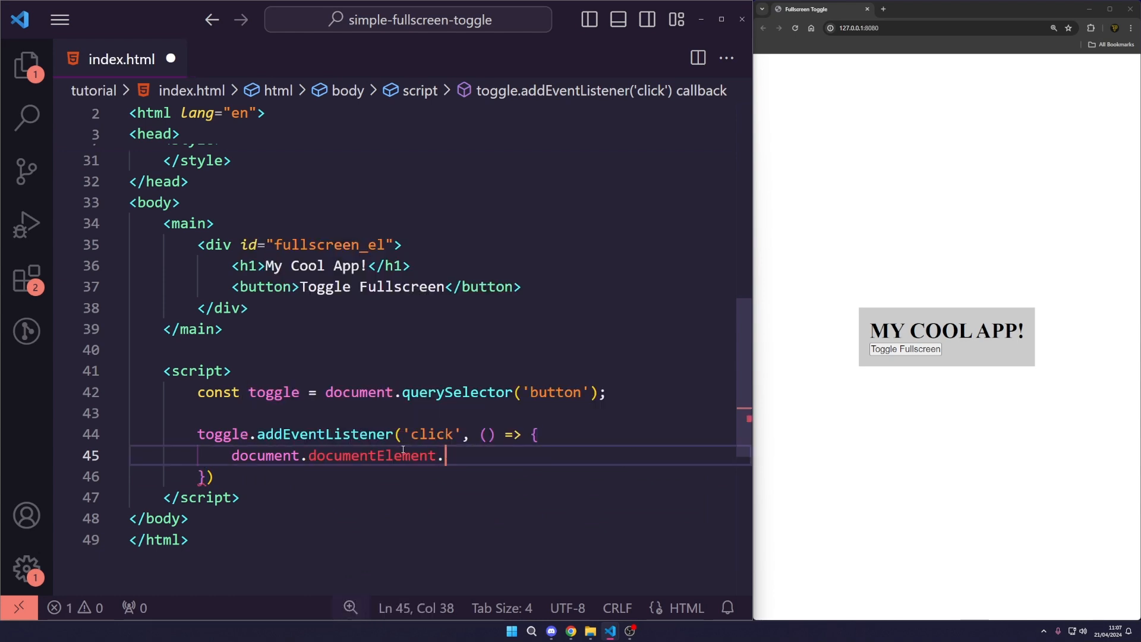
text(requestFullscreen())
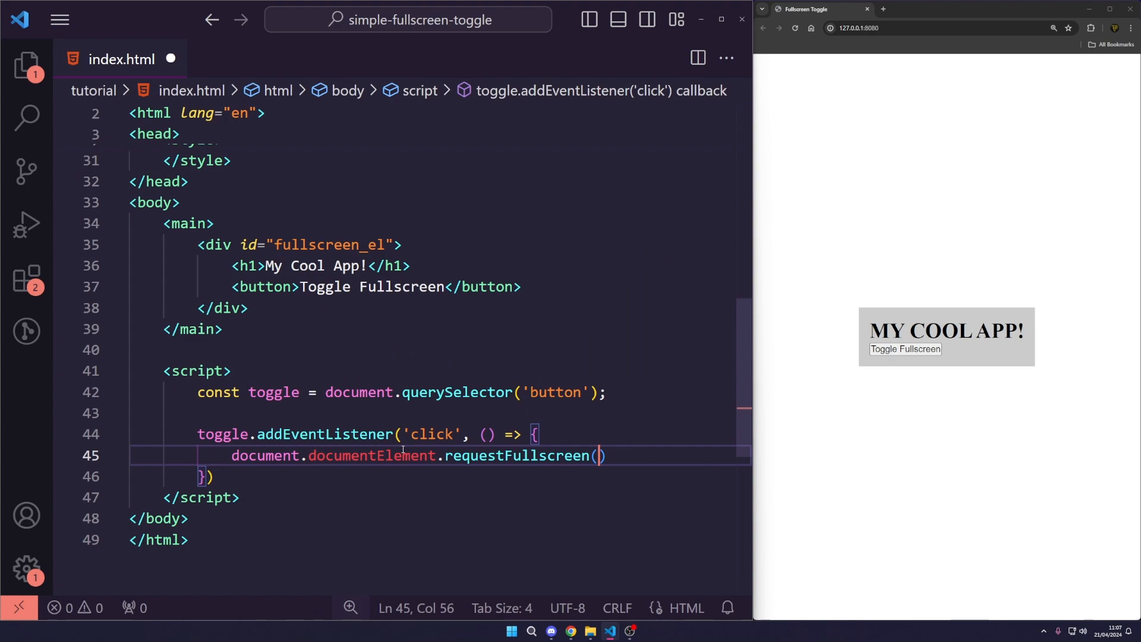
text(;)
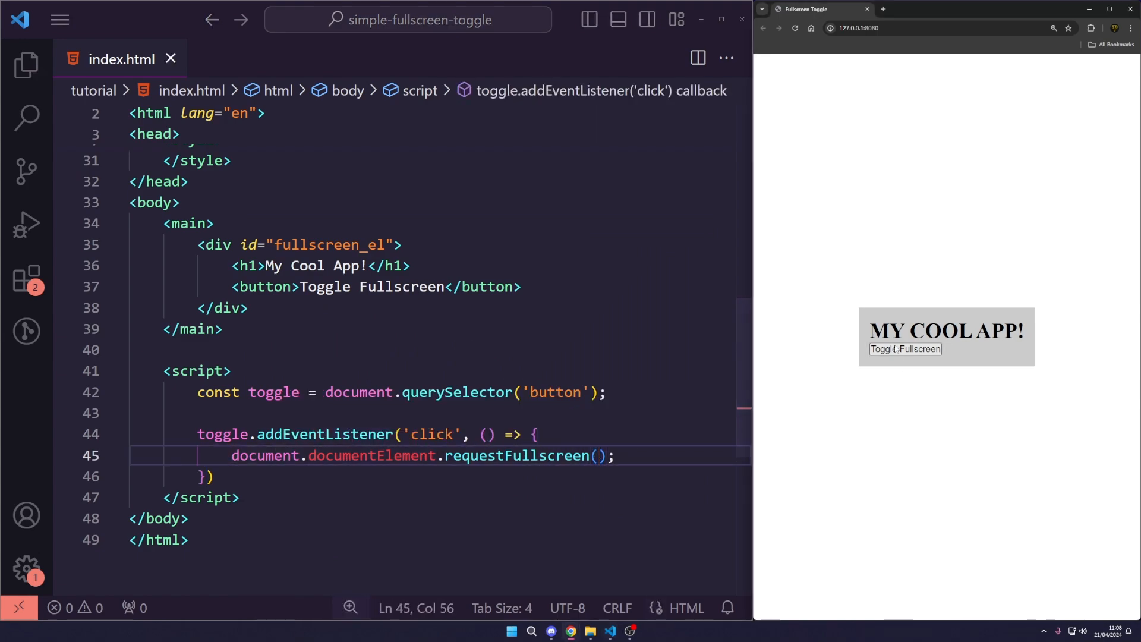
click(189, 539)
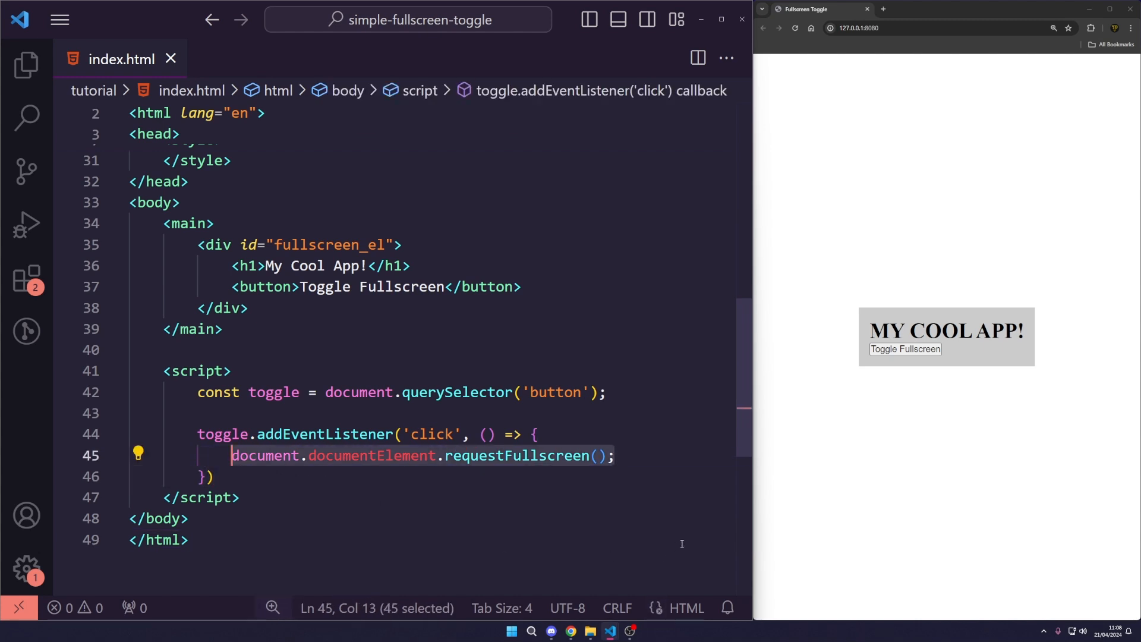
- Wrap the requestFullscreen() call in if (!document.fullscreenElement) { … } and save
key(Enter)
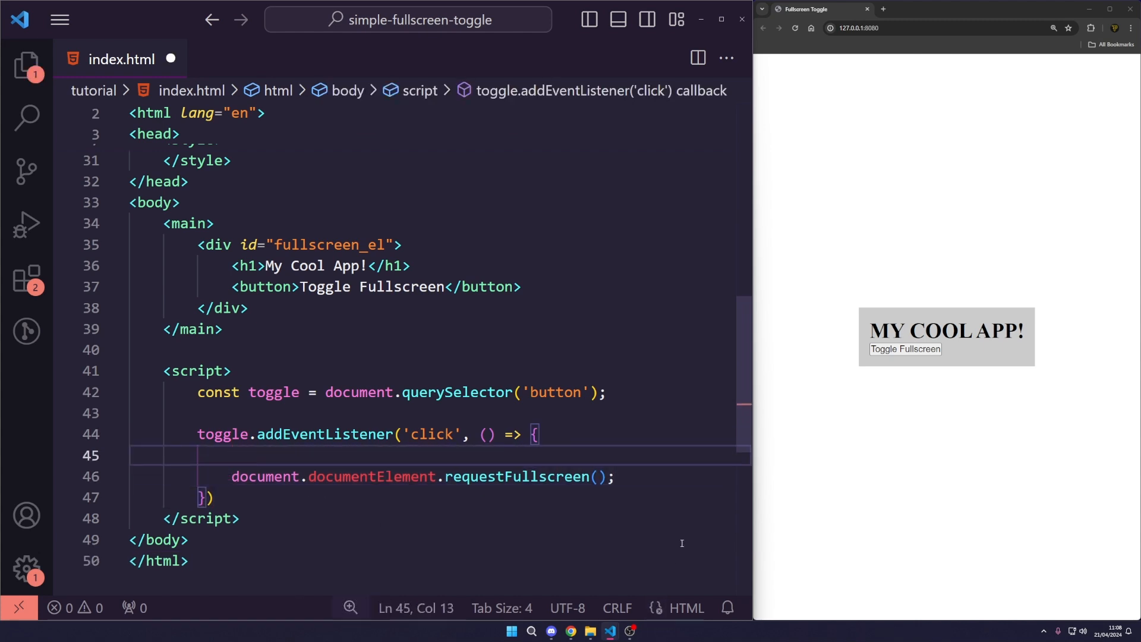
text(if docu)
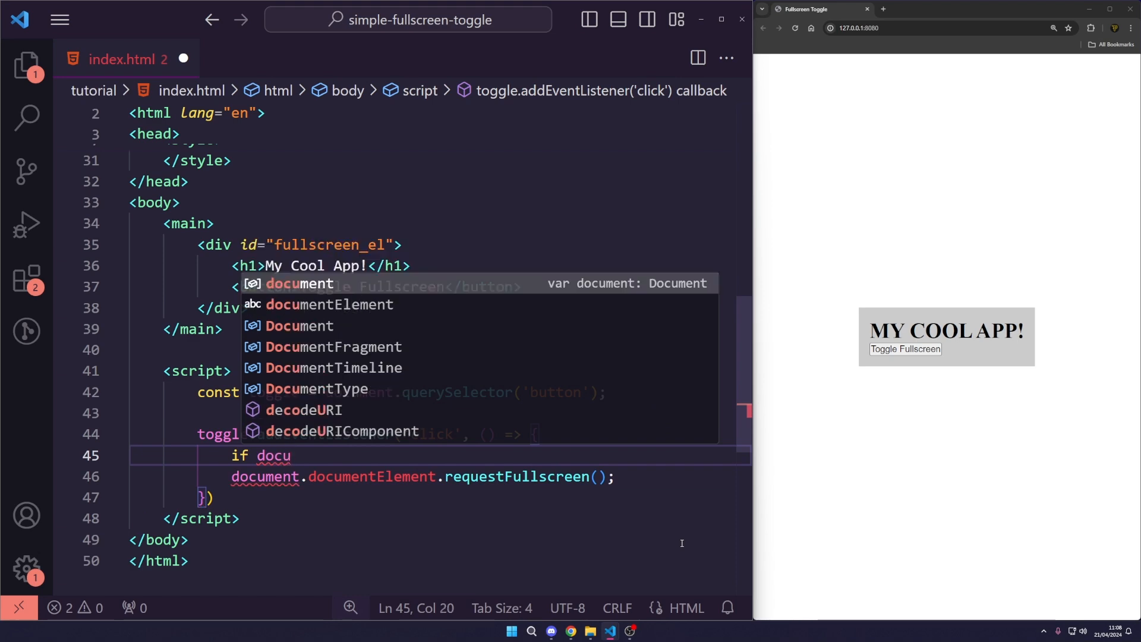
text((!)
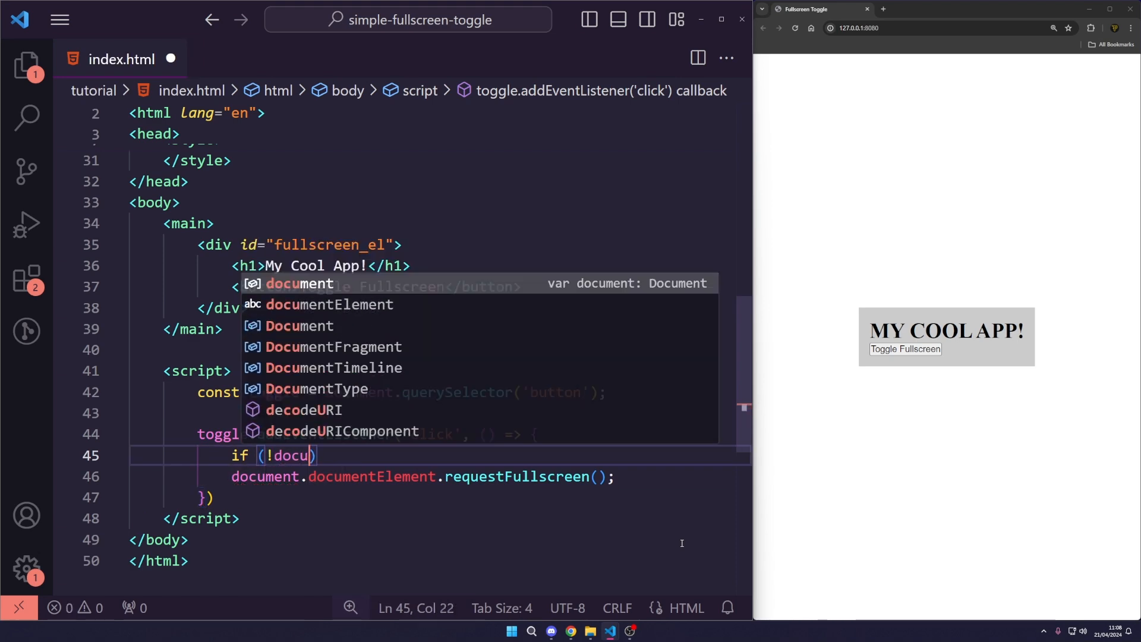
text(ment.fullscreenElement)
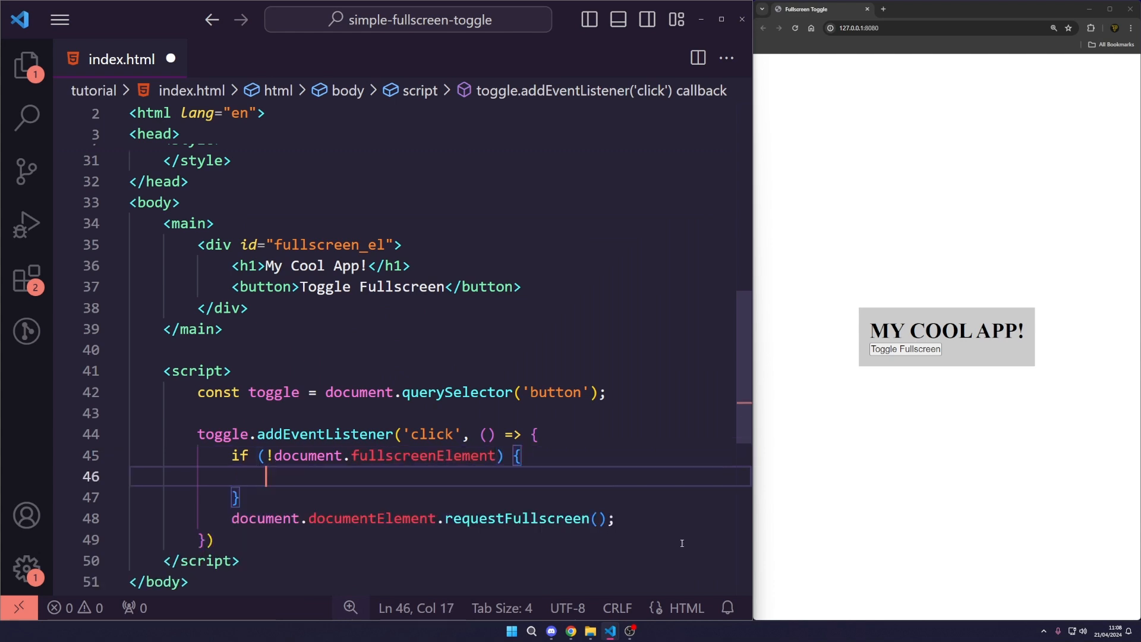
text(document.documentElement.requestFullscreen();)
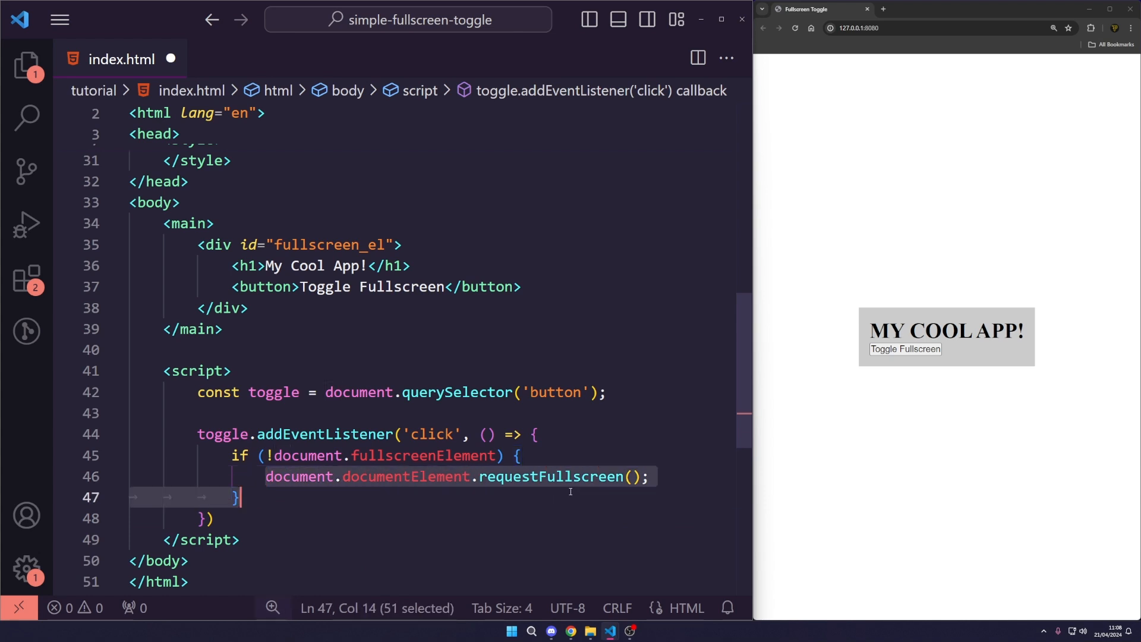
click(646, 476)
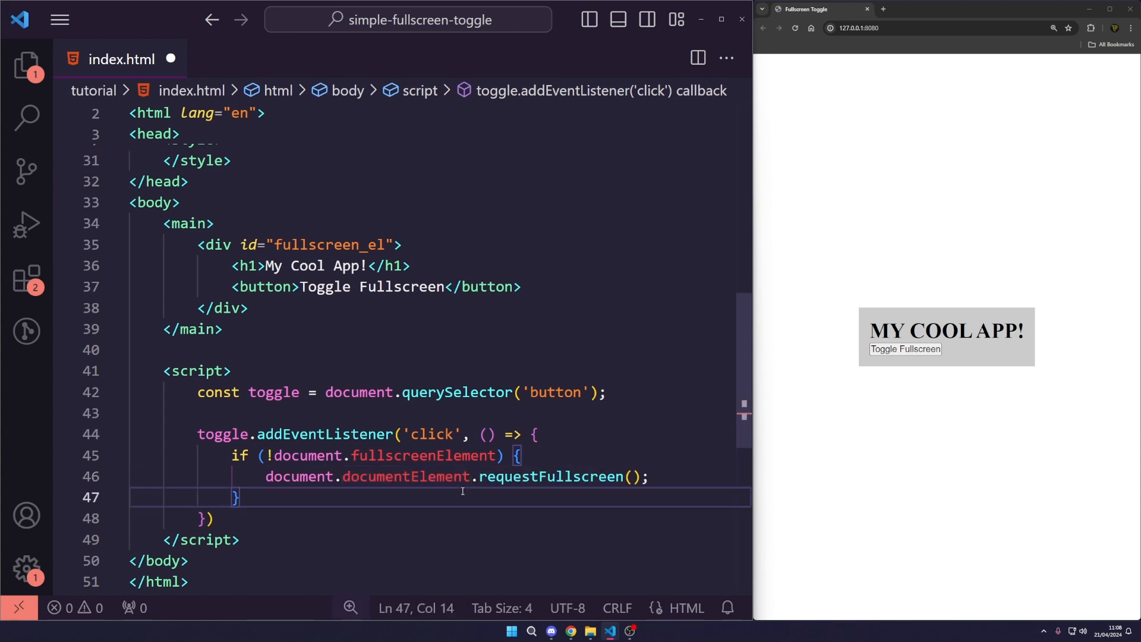
key(ctrl+s)
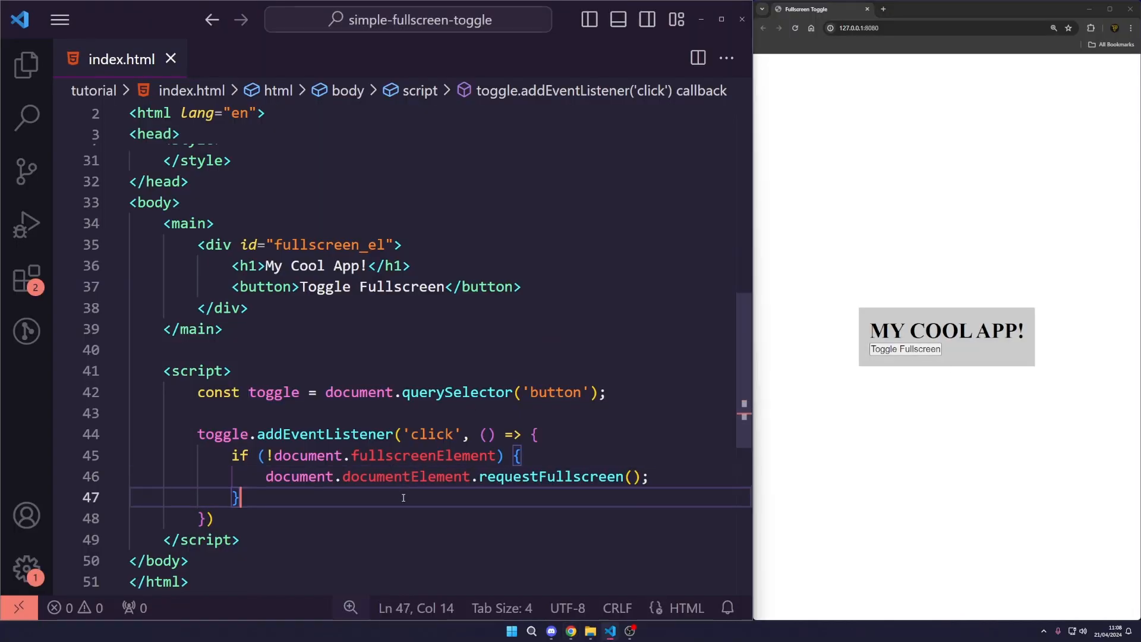
- Append else if (document.exitFullscreen) { document.exitFullscreen(); } after the if block
text(else i)
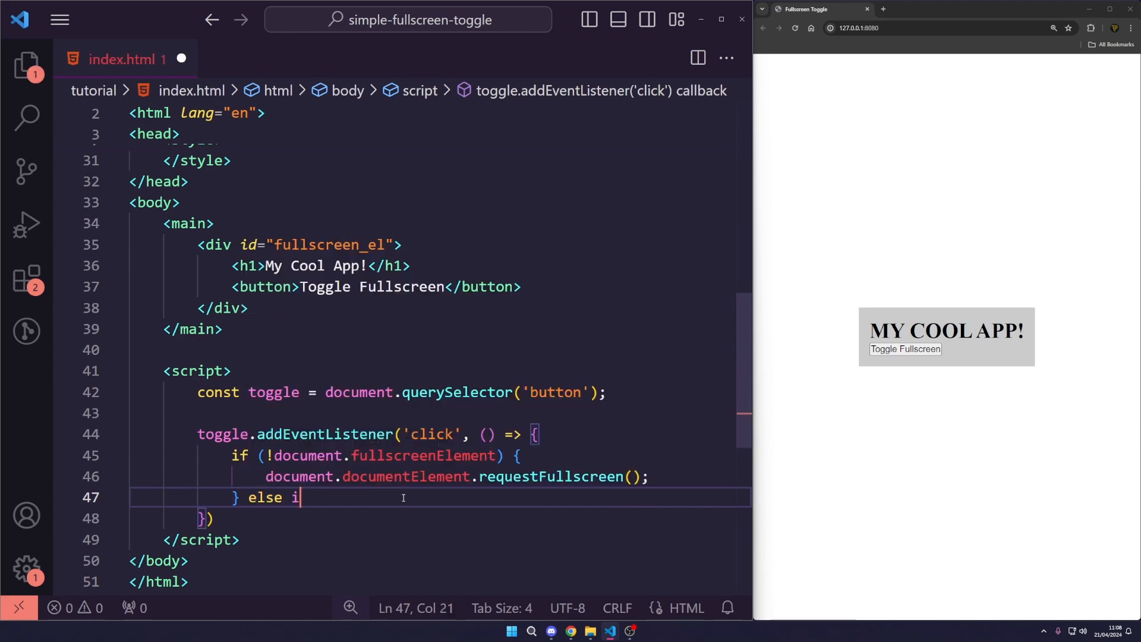
text(f ())
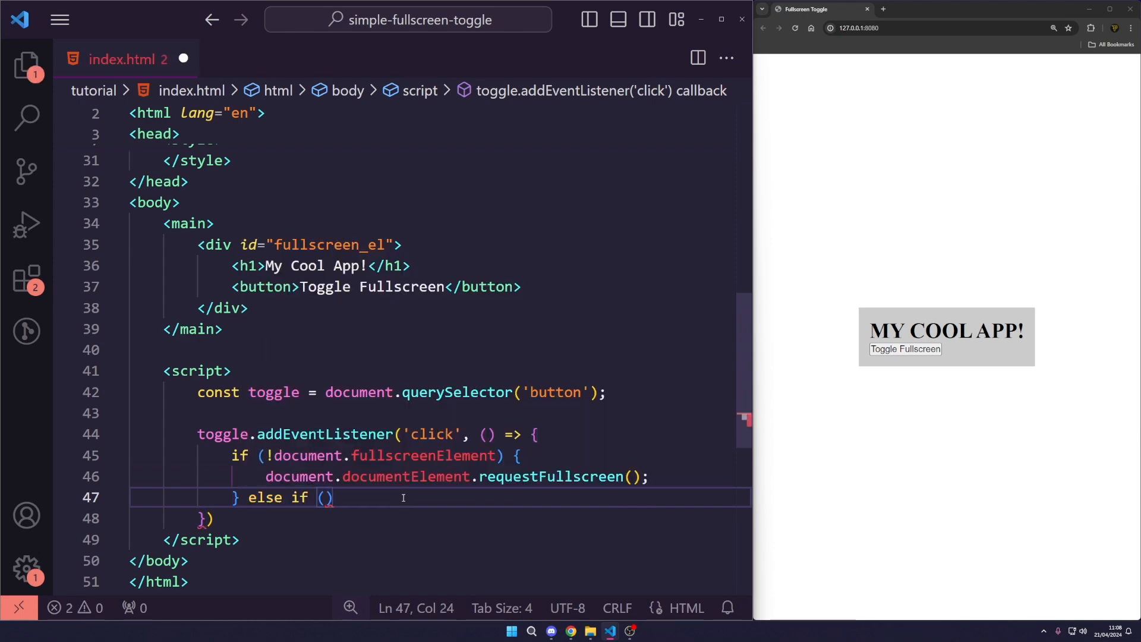
text(document.)
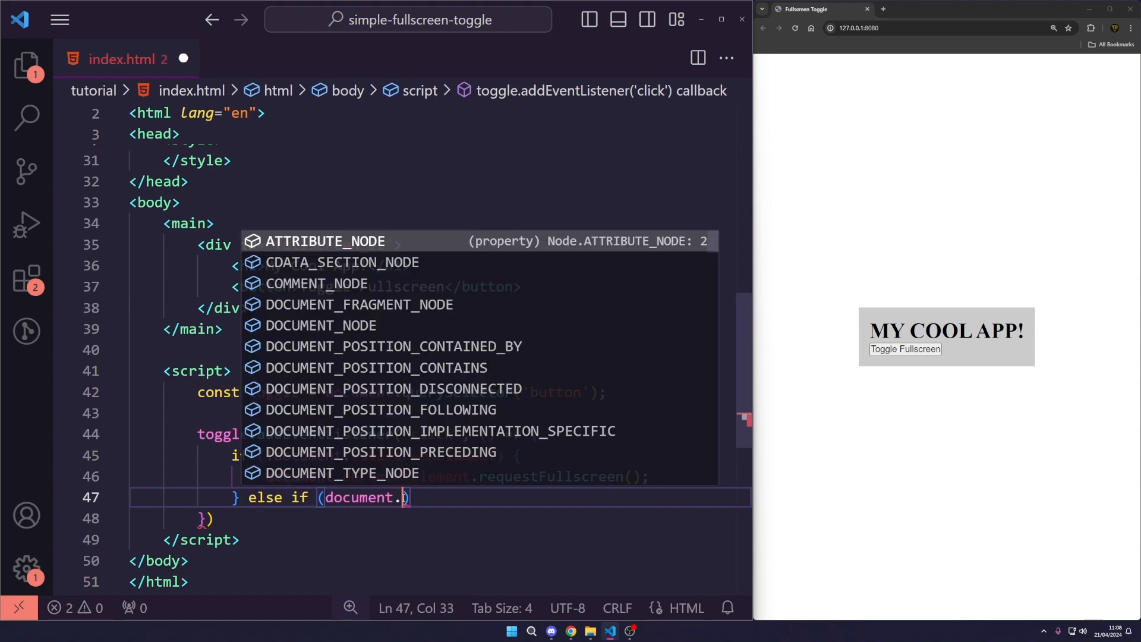
text(exitFullscreen)
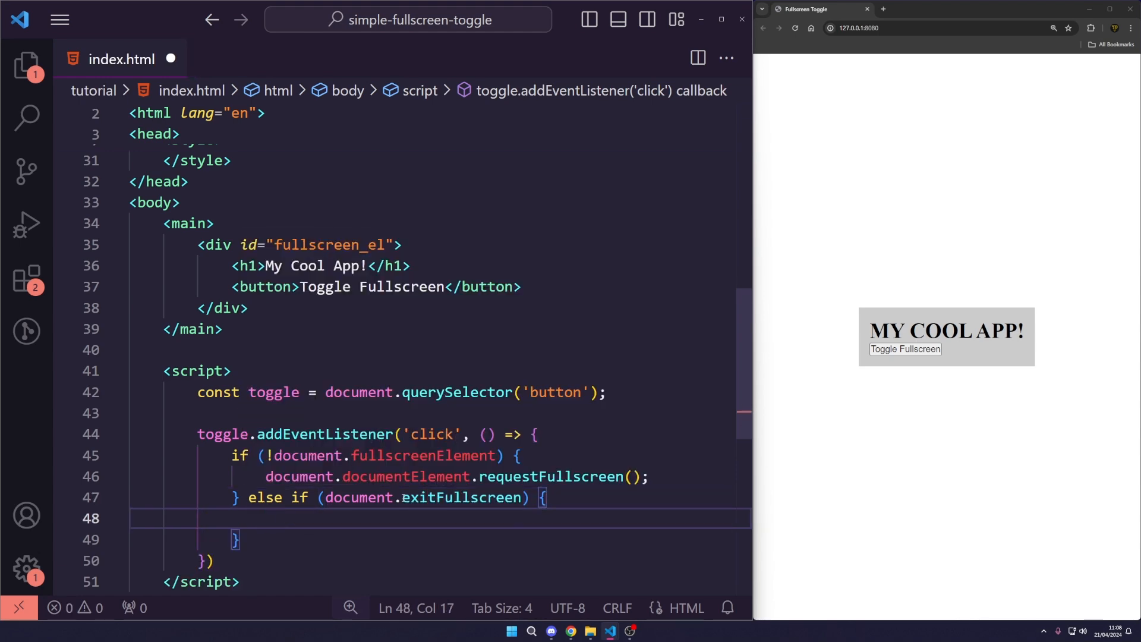
text(document.exitFullscreen();)
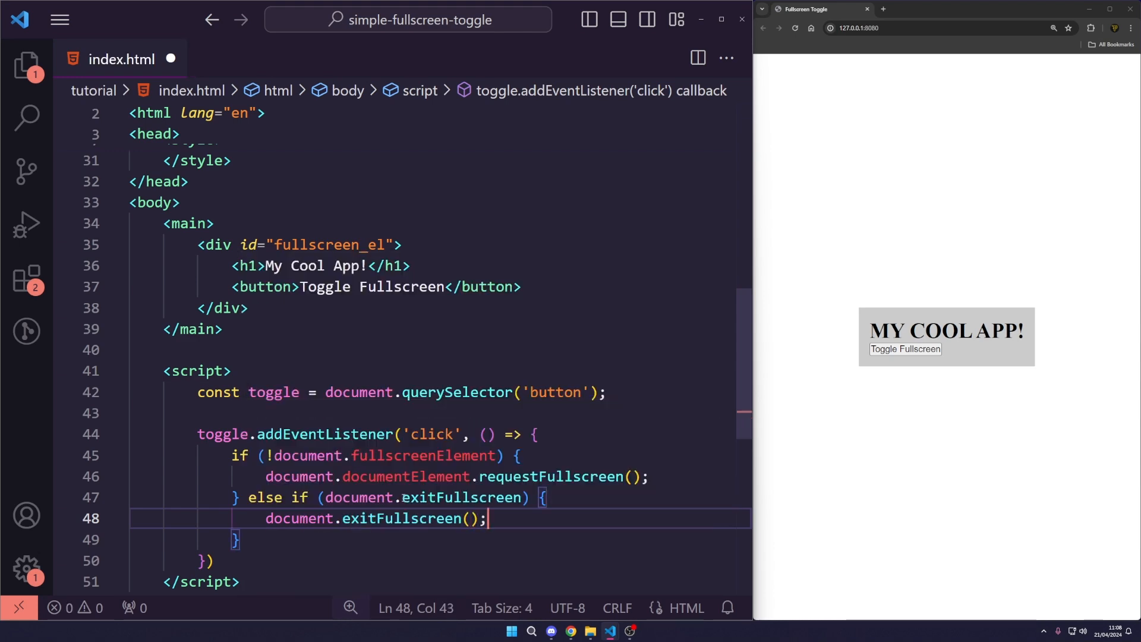
click(388, 476)
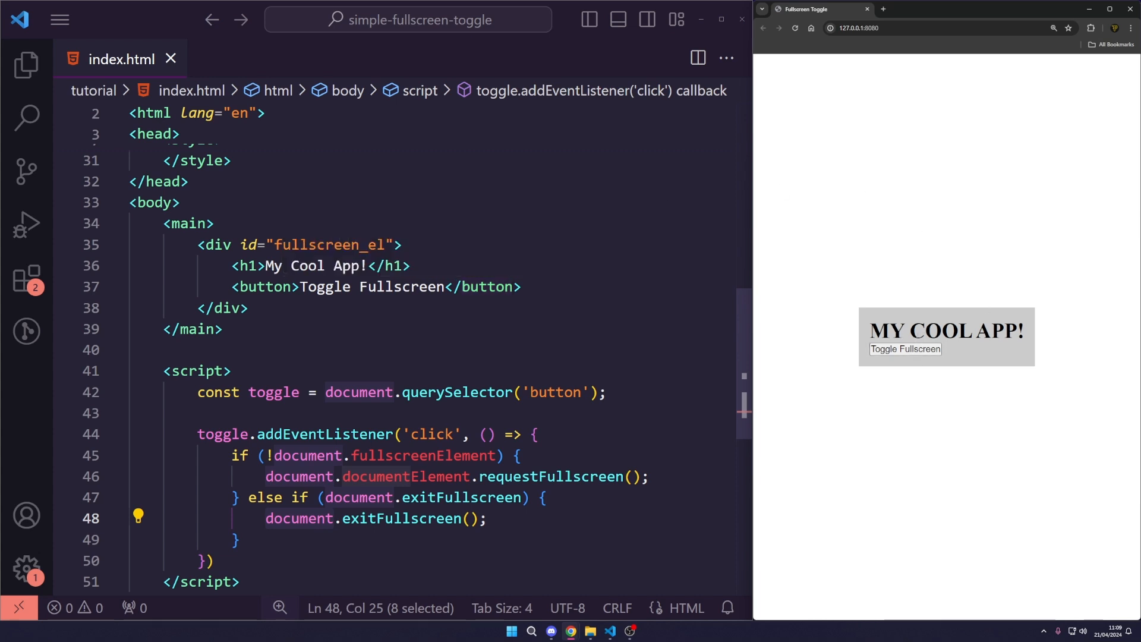
mouse_move(907, 377)
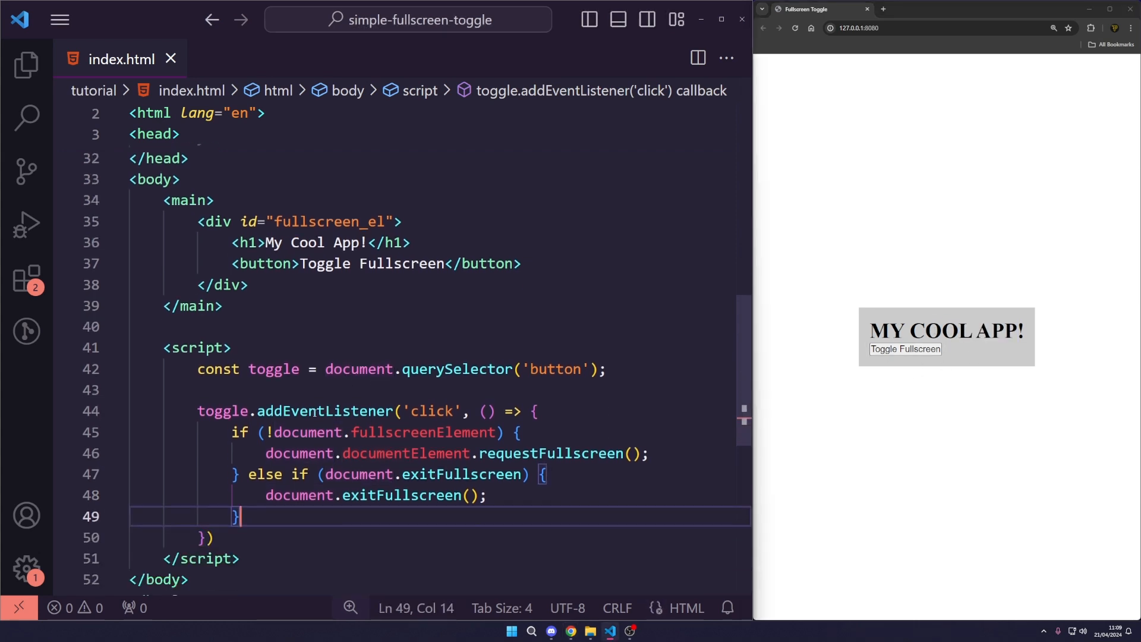
- Add const fullscreen_el = document.querySelector('#fullscreen_el') and call fullscreen_el.requestFullscreen() instead
double_click(332, 337)
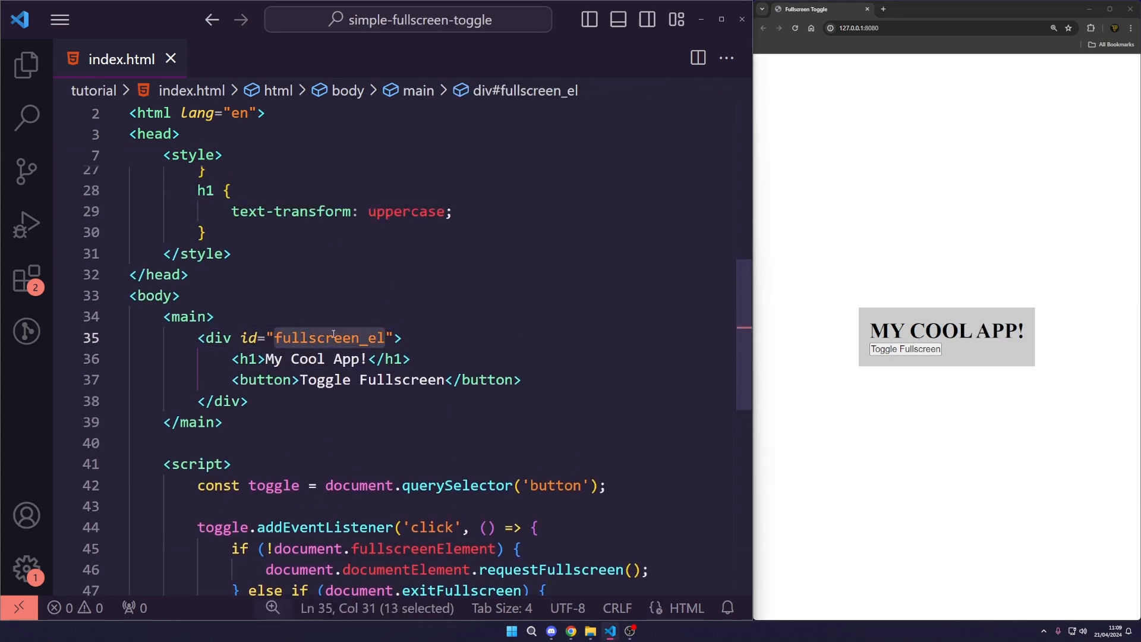
text(const fullscreen_el)
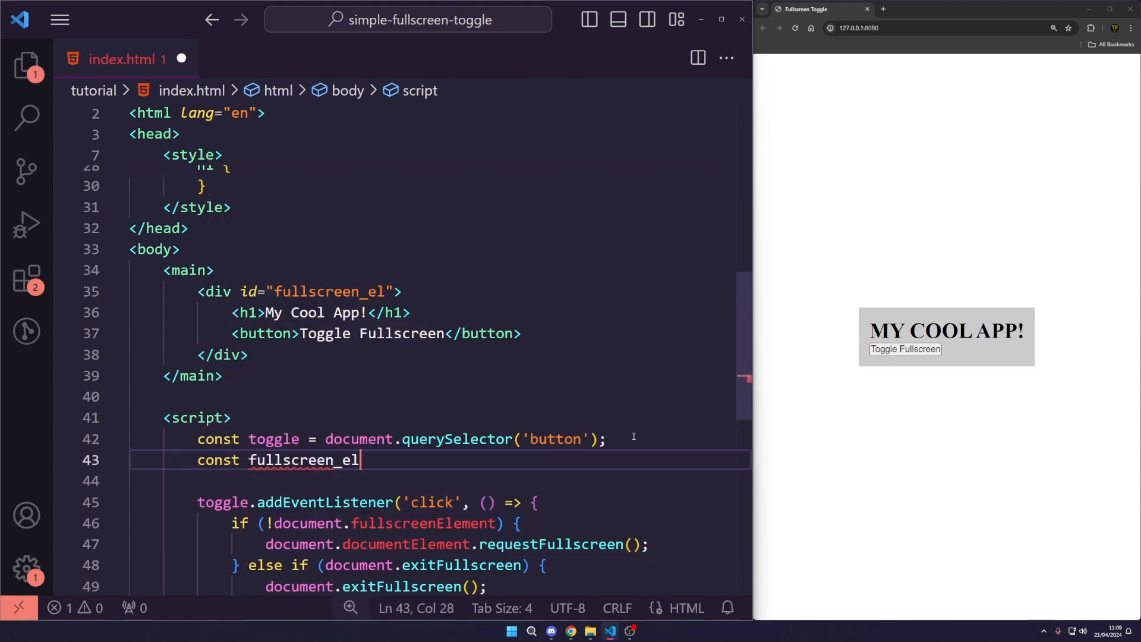
text(= d)
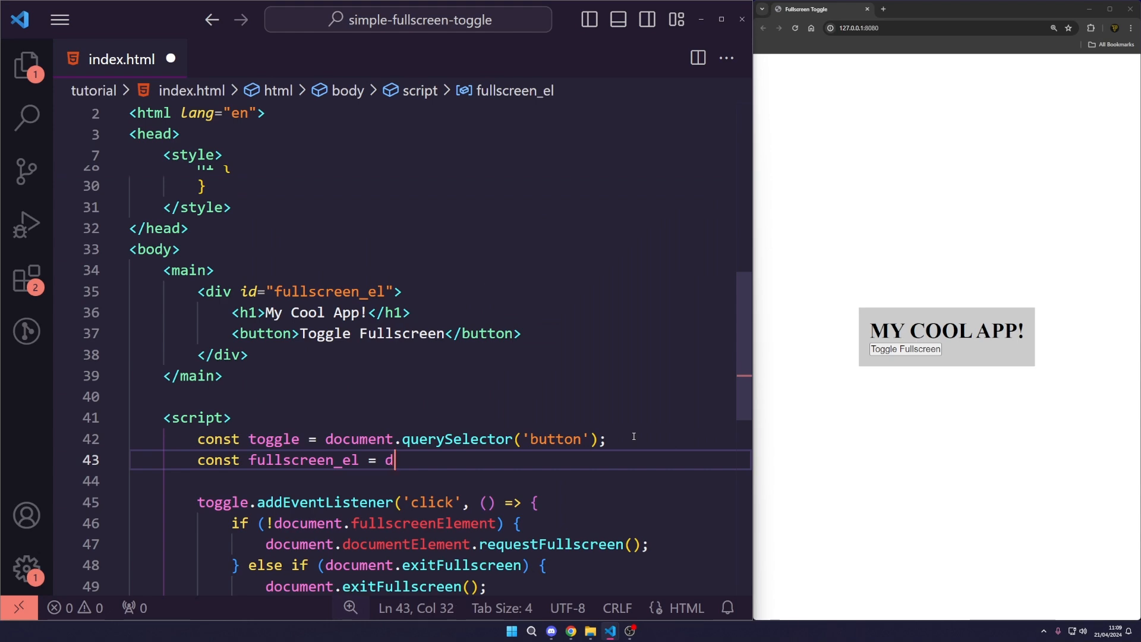
text(ocument.querySelector('#fullscreen_el');)
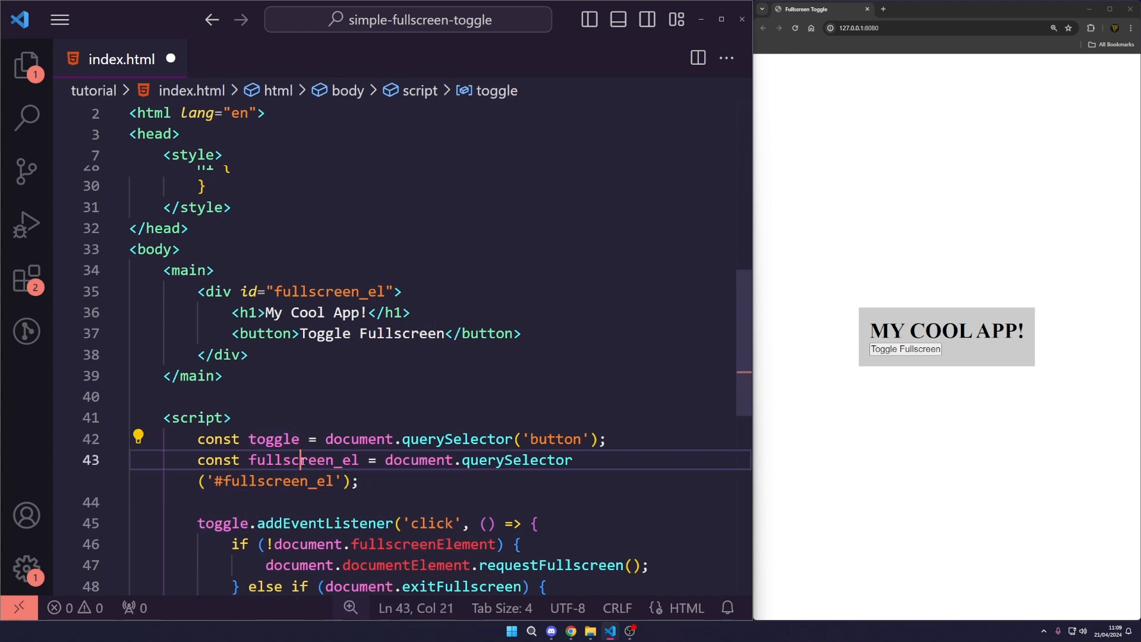
double_click(302, 459)
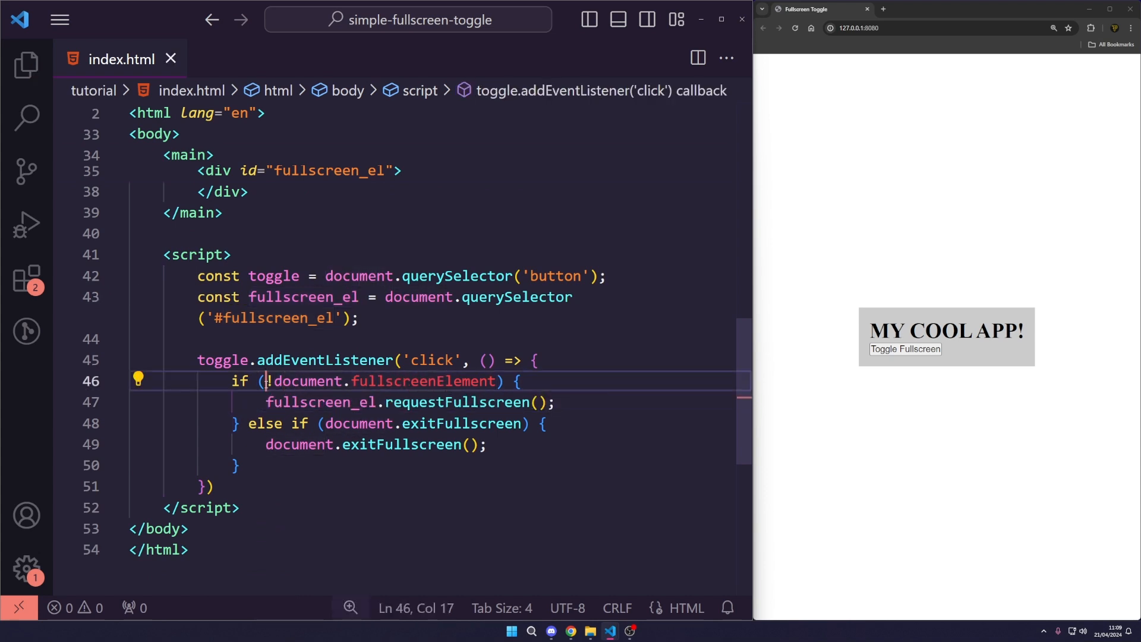
double_click(309, 380)
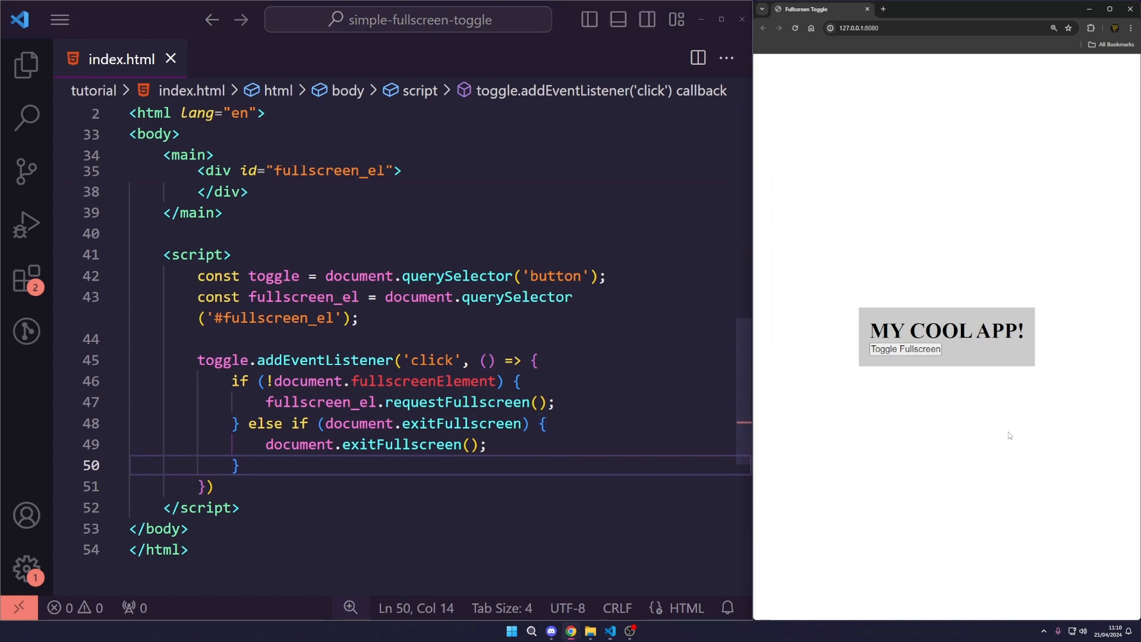
mouse_move(959, 317)
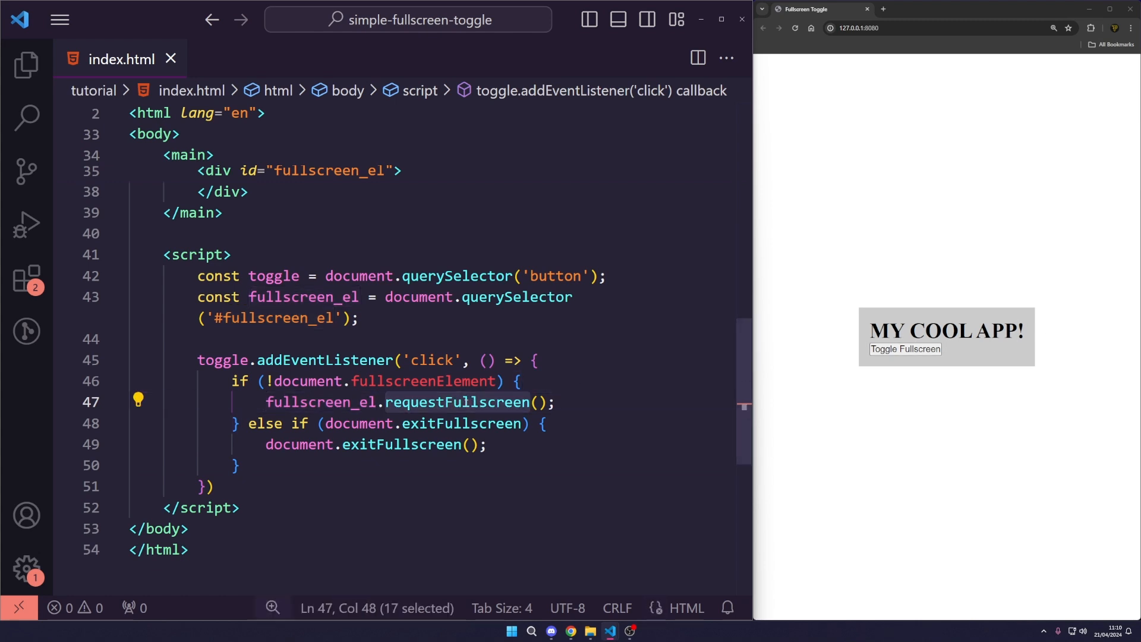
click(206, 486)
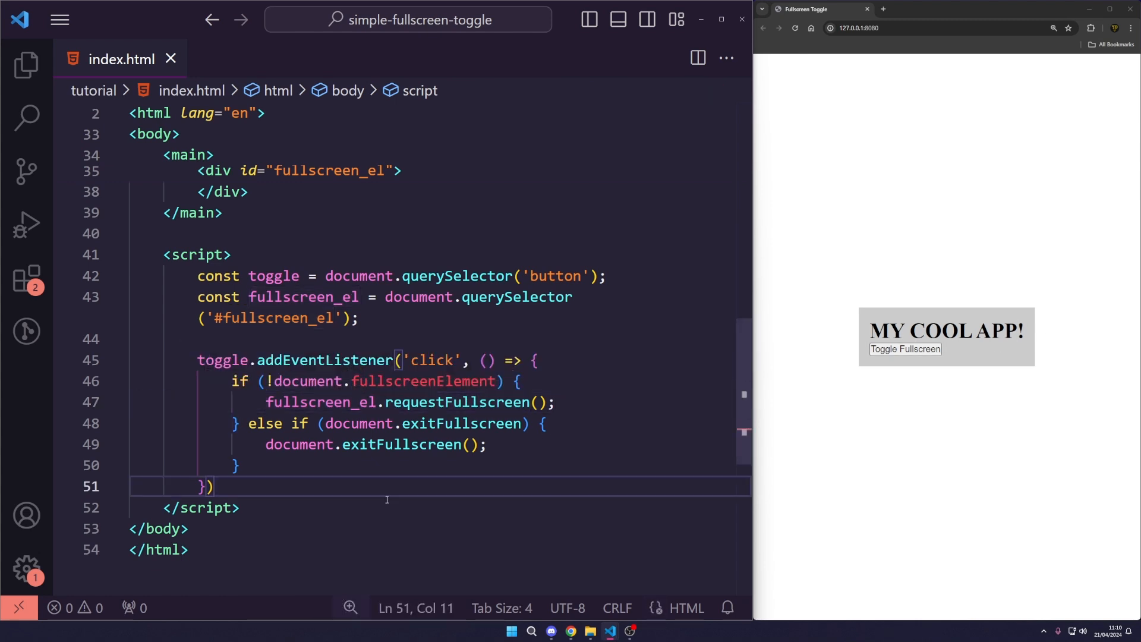